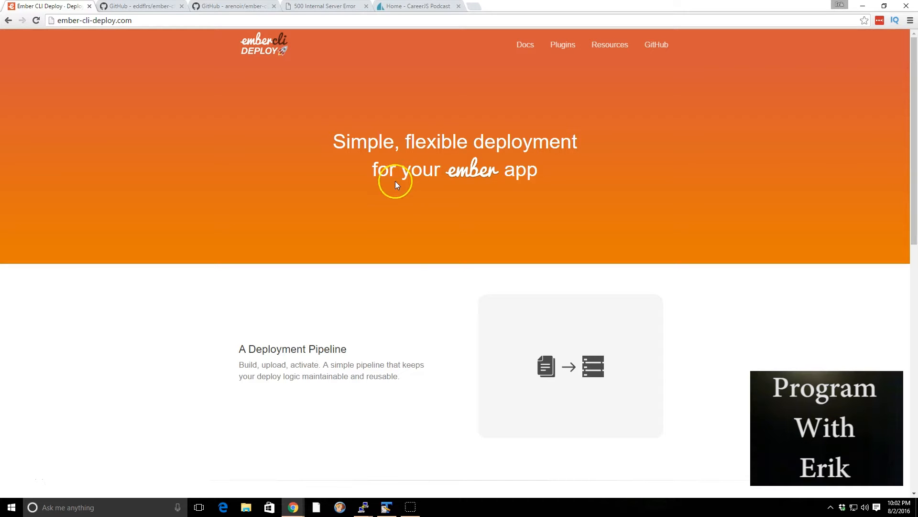
mouse_move(311, 219)
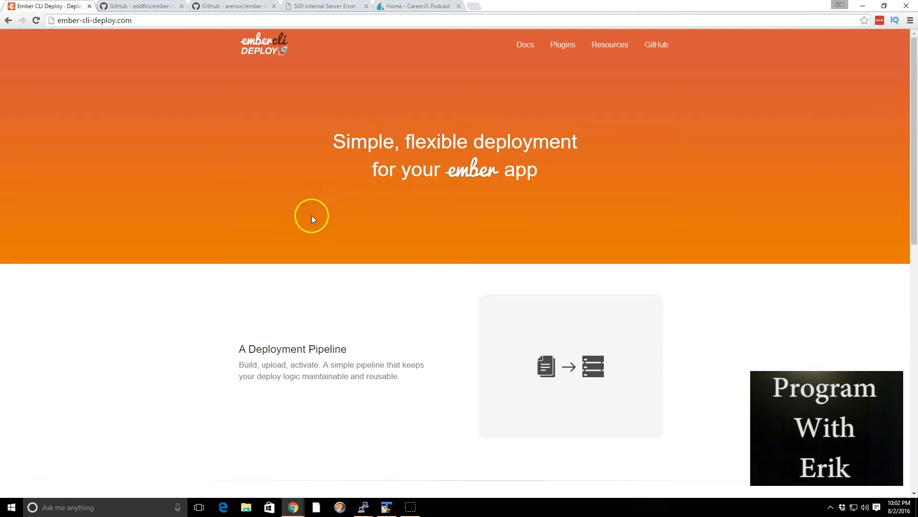
mouse_move(301, 223)
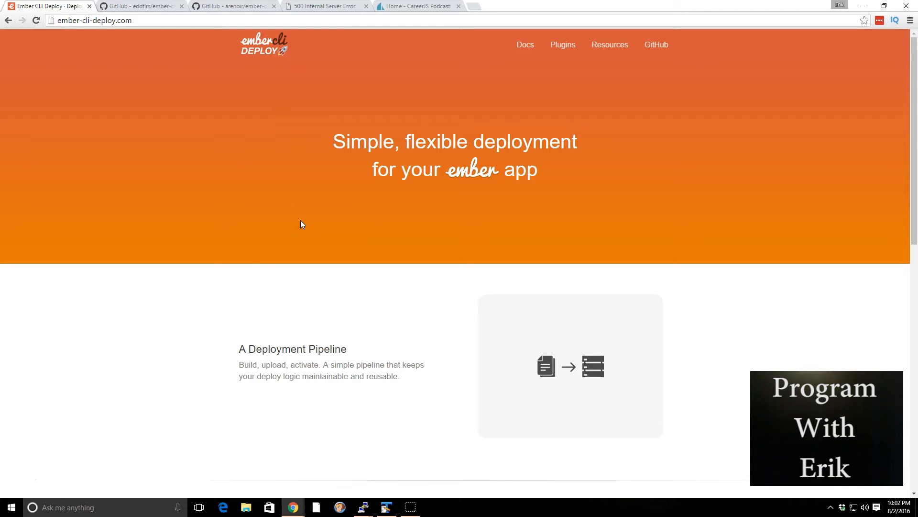
Go to the Plugins page listing core and community deploy plugins
left_click(566, 45)
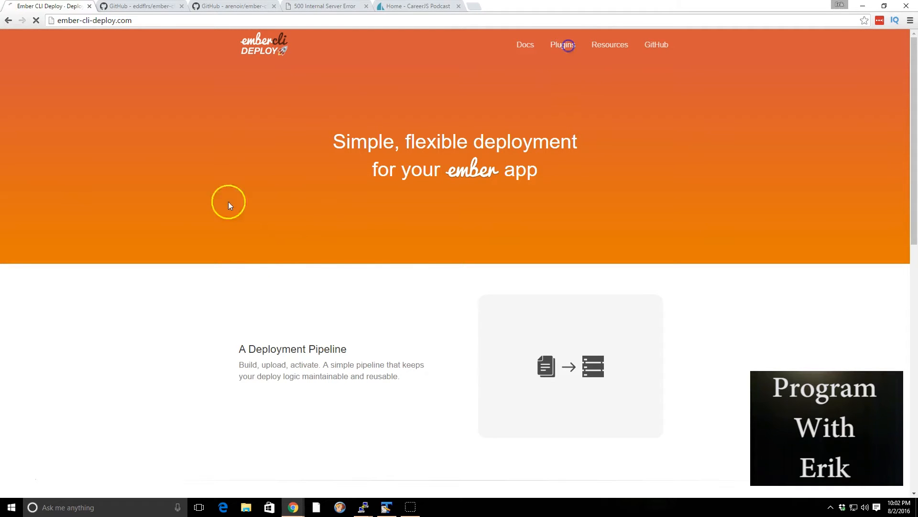
left_click(563, 44)
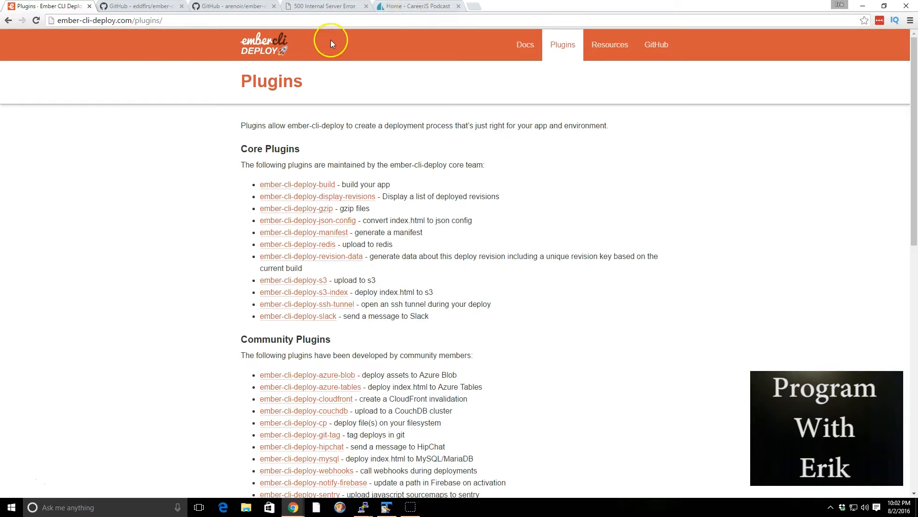
Check the 500 Internal Server Error tab, then return to the local Career.js podcast home page
left_click(322, 6)
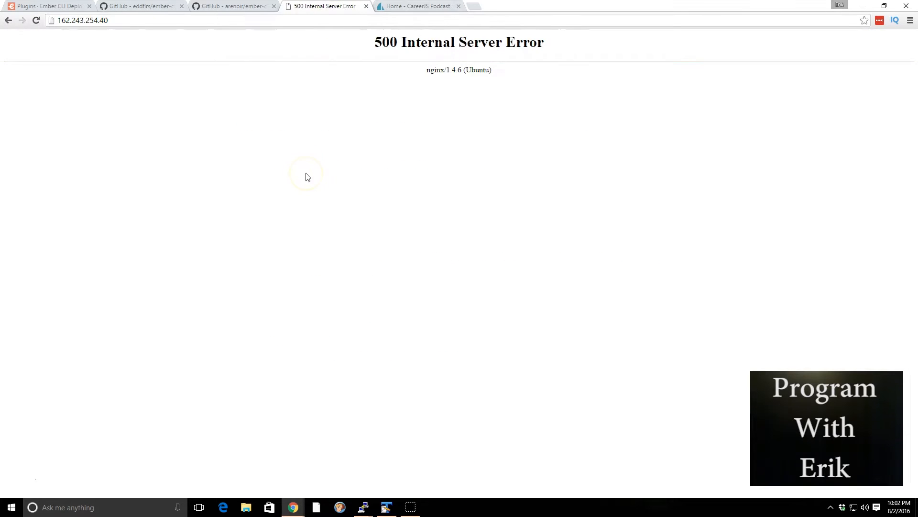
triple_click(460, 42)
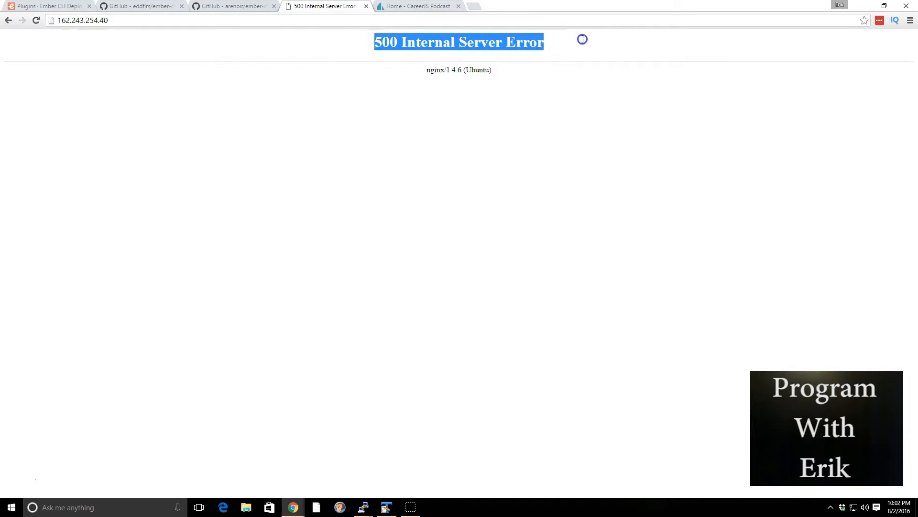
mouse_move(403, 230)
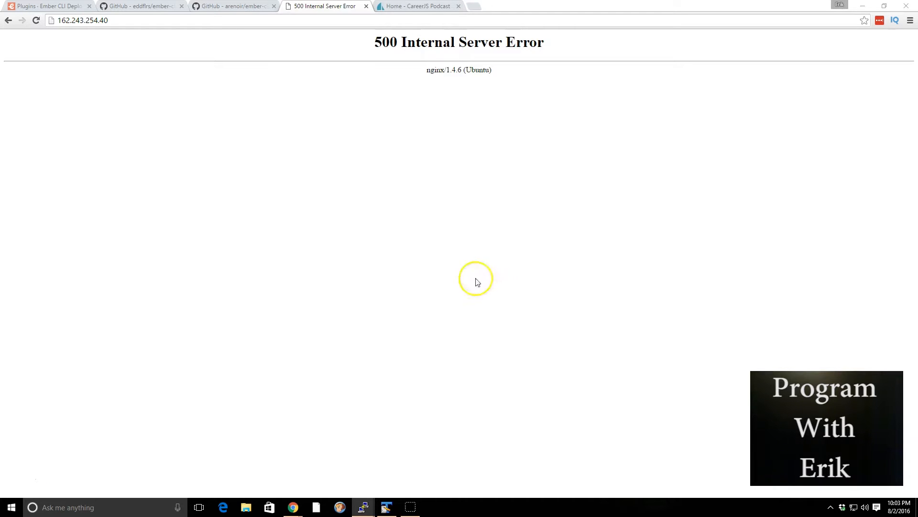
left_click(417, 5)
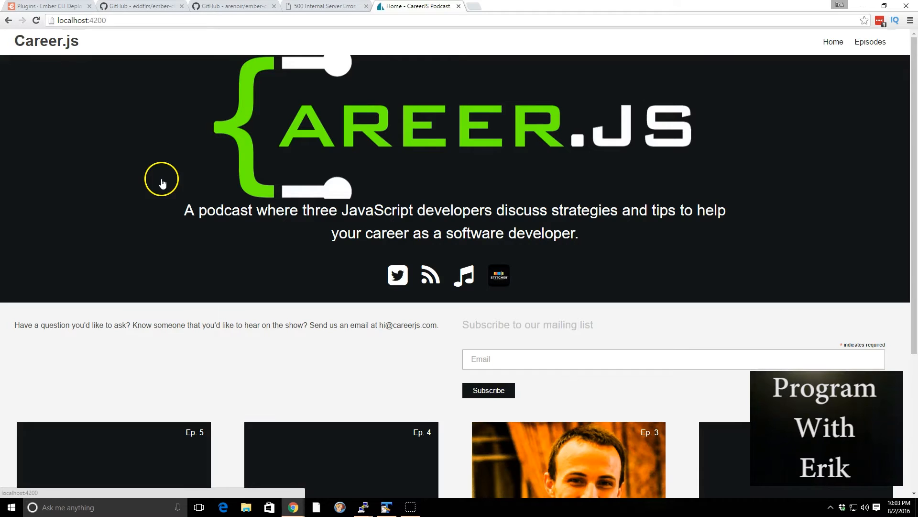
mouse_move(335, 233)
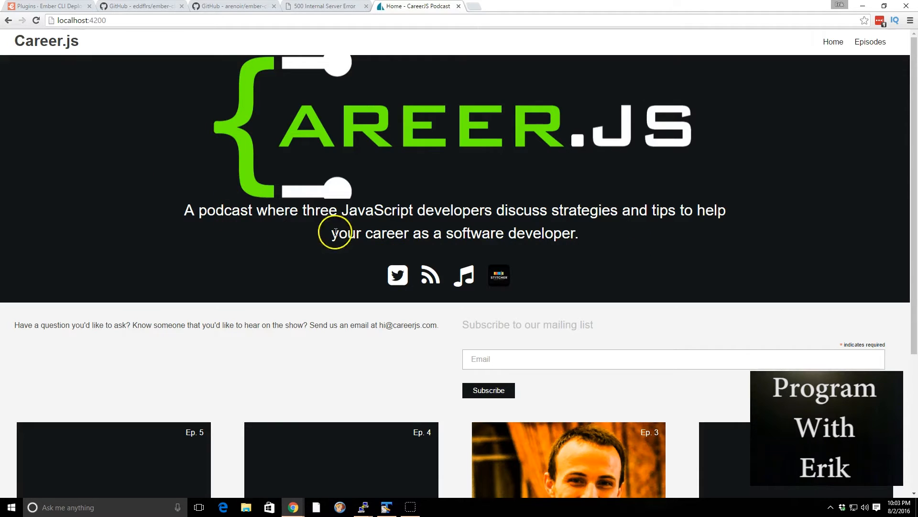
mouse_move(257, 241)
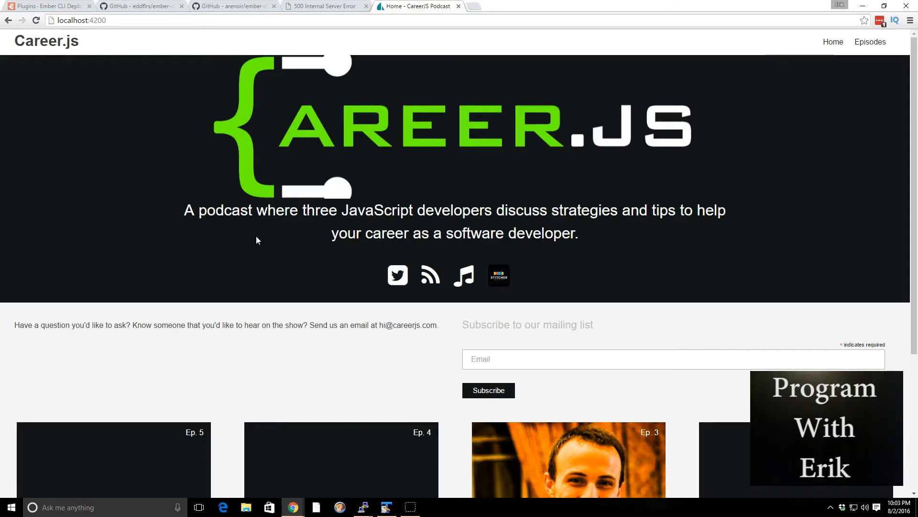
mouse_move(258, 260)
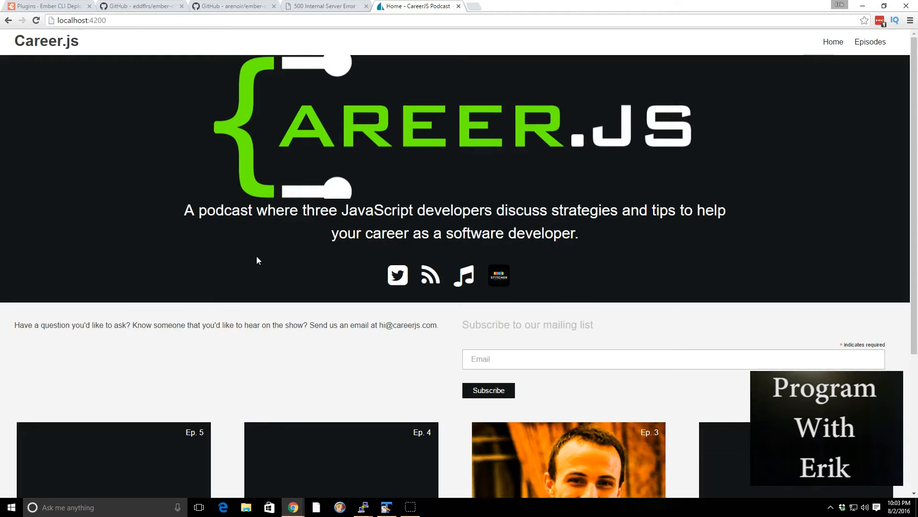
mouse_move(373, 448)
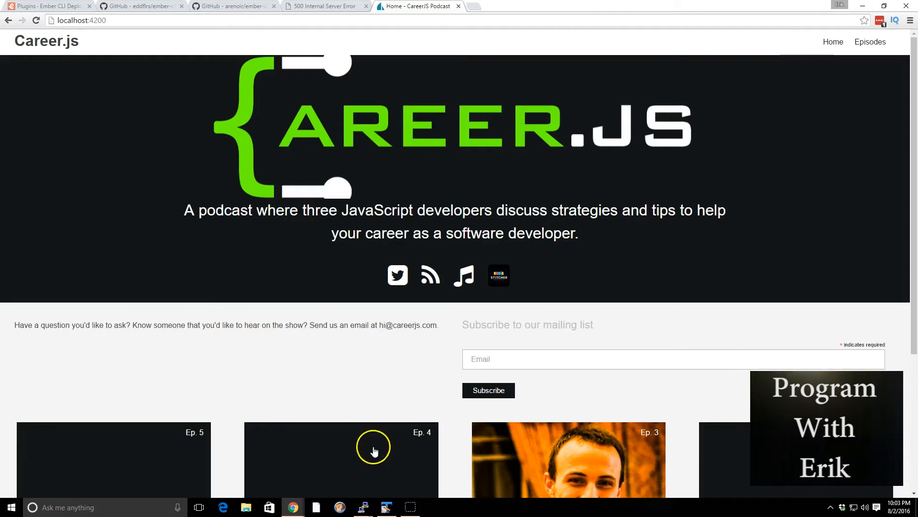
Stop the running ember server with Ctrl+C, returning to the site project prompt
left_click(363, 507)
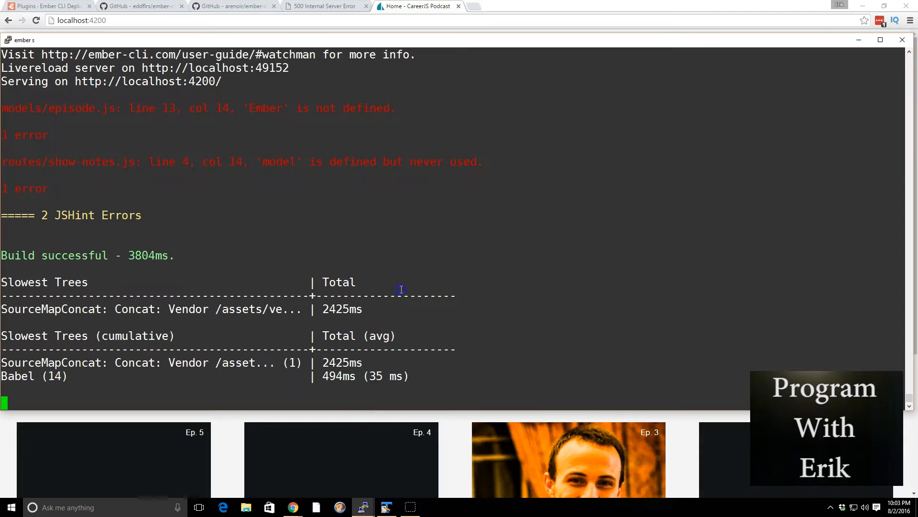
key("ctrl+c")
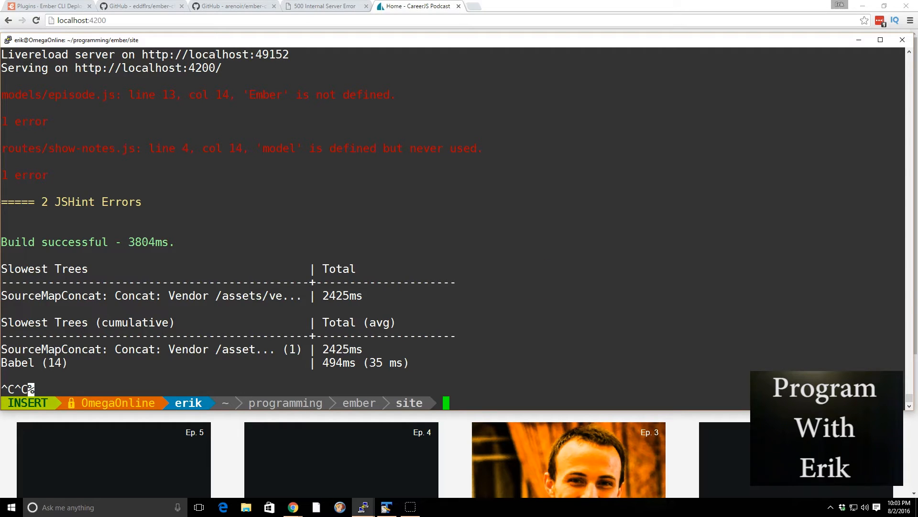
mouse_move(437, 290)
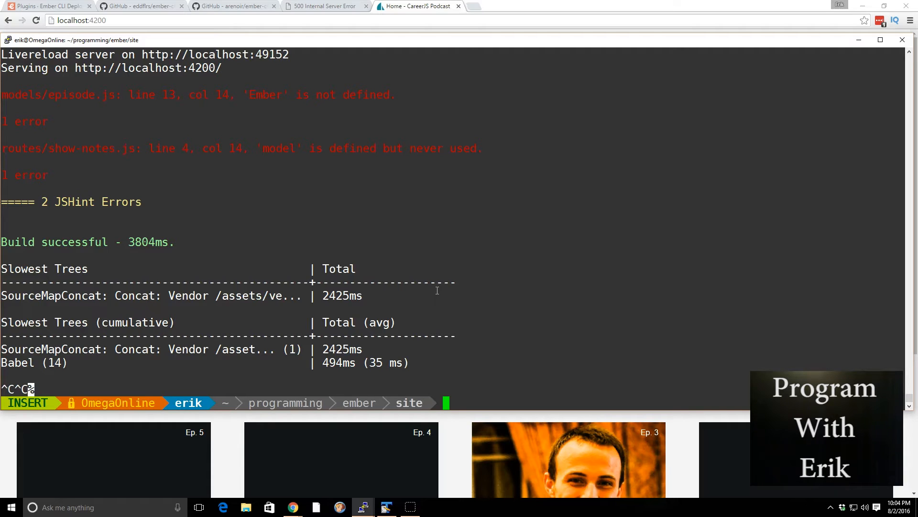
mouse_move(642, 328)
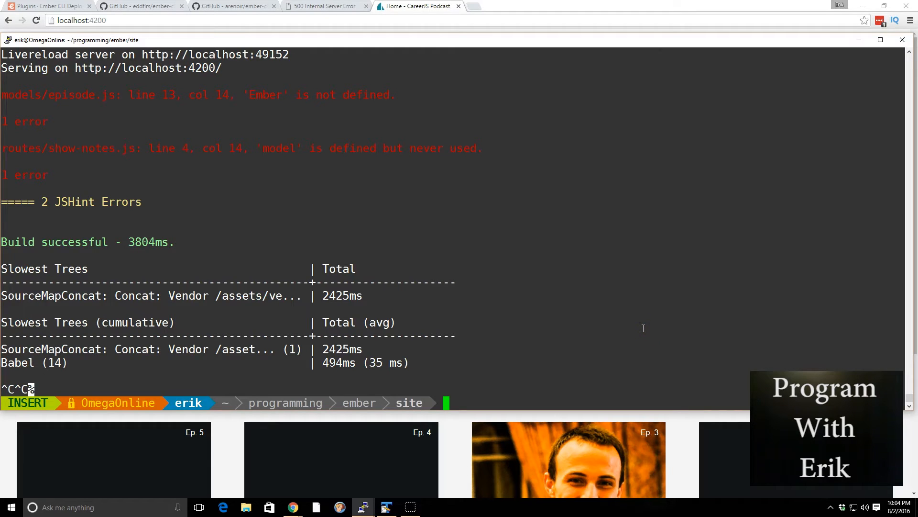
mouse_move(448, 402)
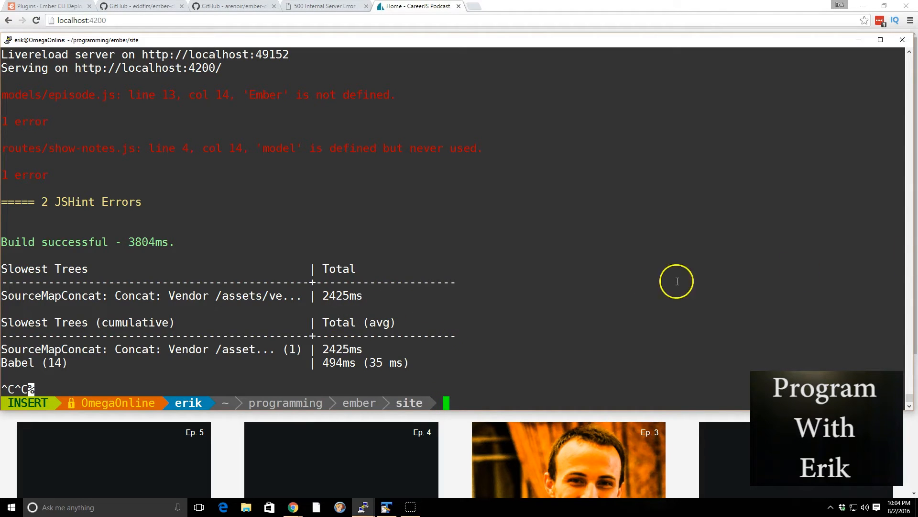
mouse_move(438, 261)
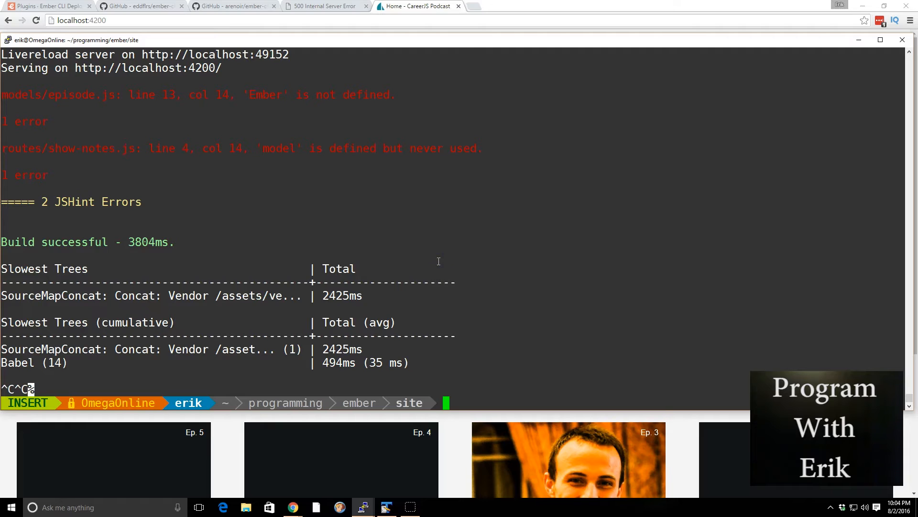
mouse_move(671, 272)
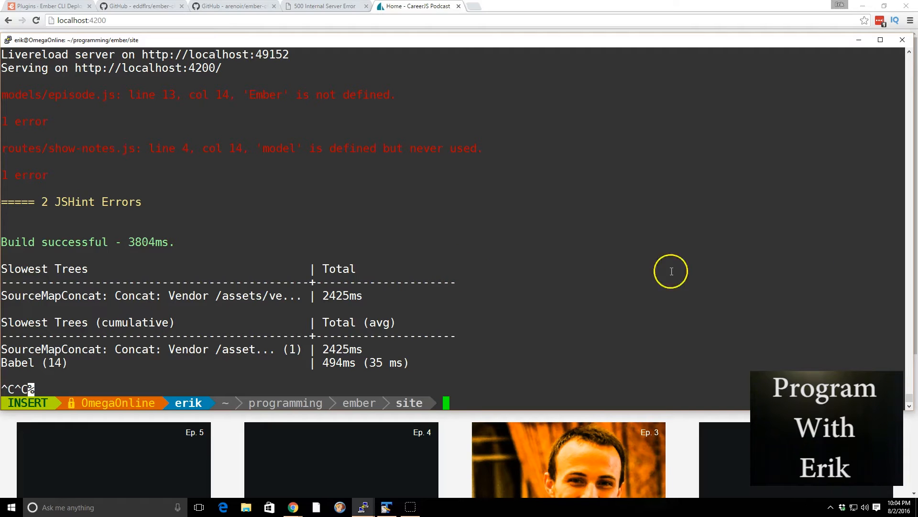
mouse_move(611, 278)
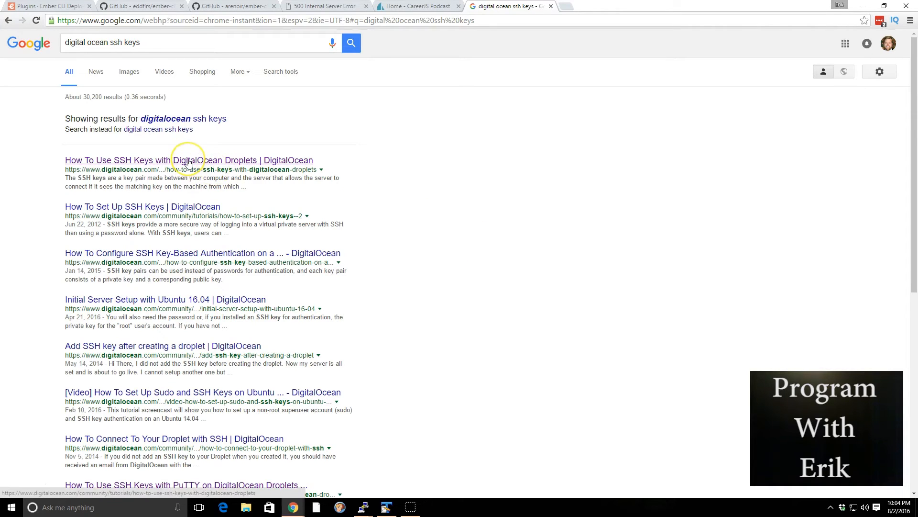
mouse_move(106, 168)
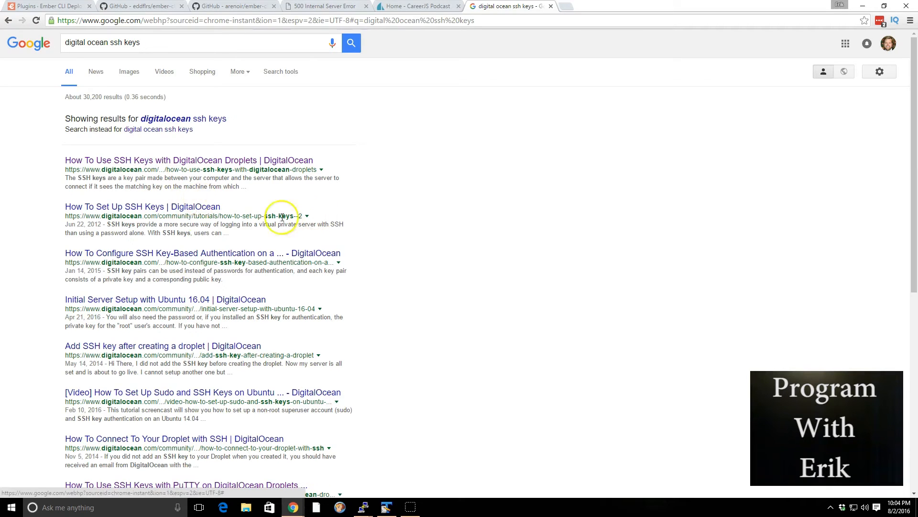
mouse_move(585, 16)
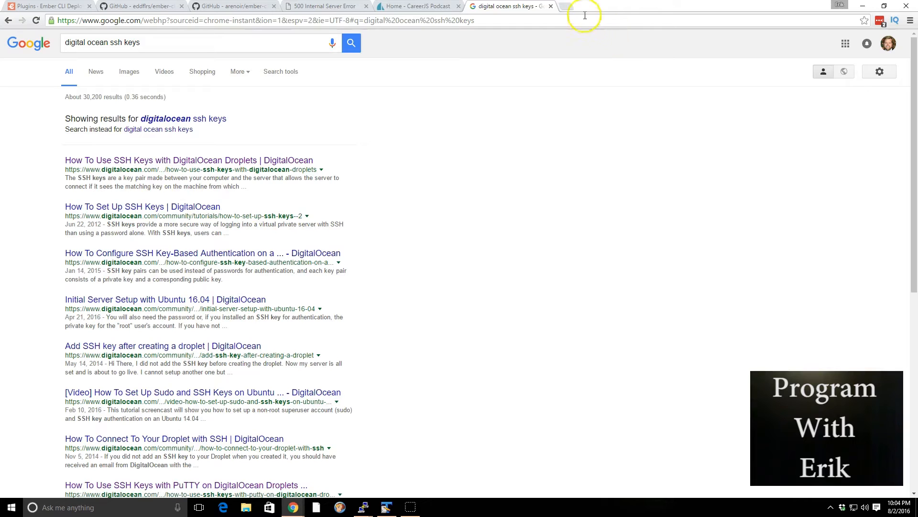
Close the DigitalOcean SSH keys search tab so the Career.js site shows again
left_click(415, 6)
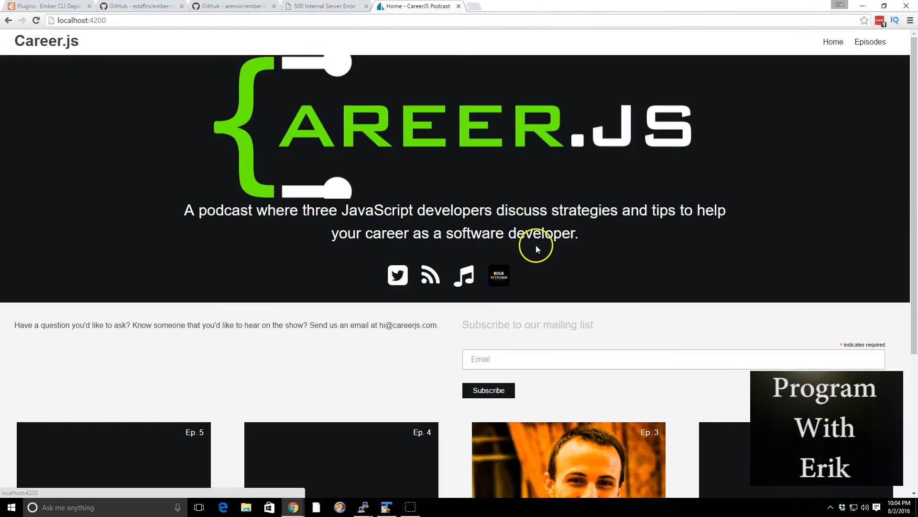
Run 'ember install ember-cli-deploy' in the site project terminal
left_click(363, 507)
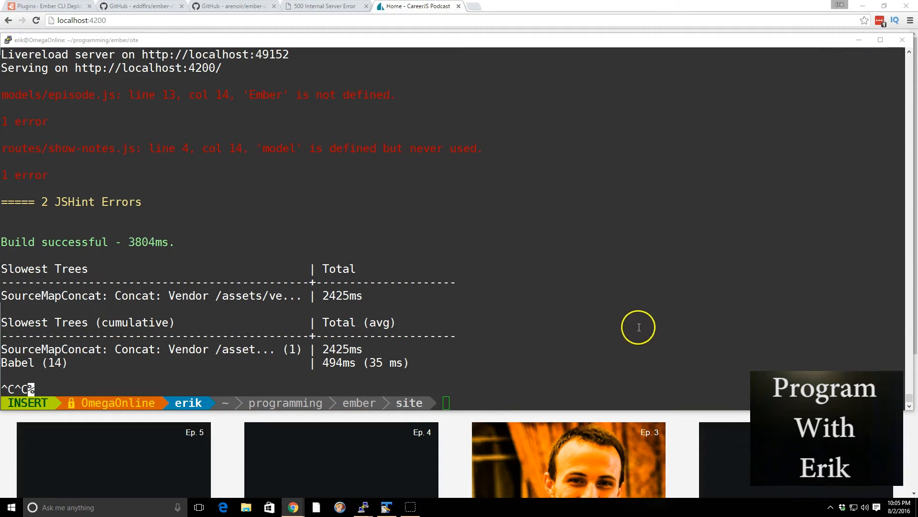
type("ember install embe")
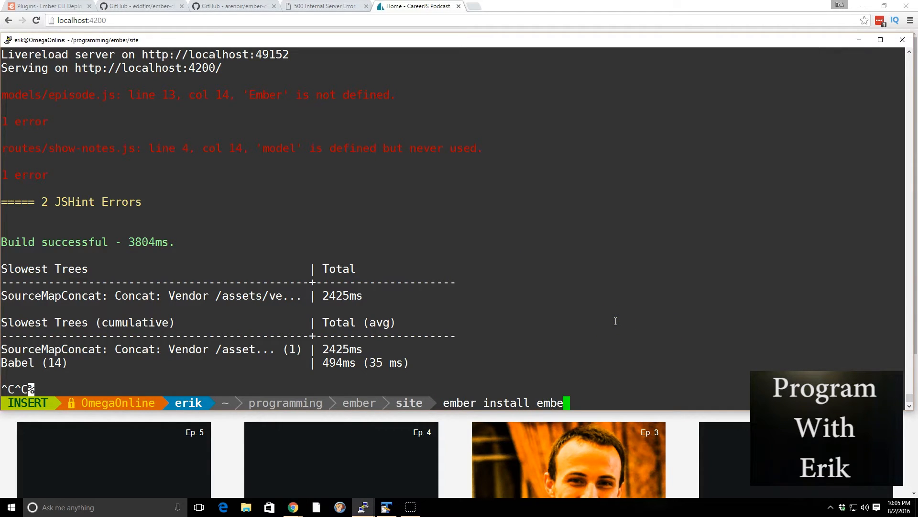
type("r-cli-deploy")
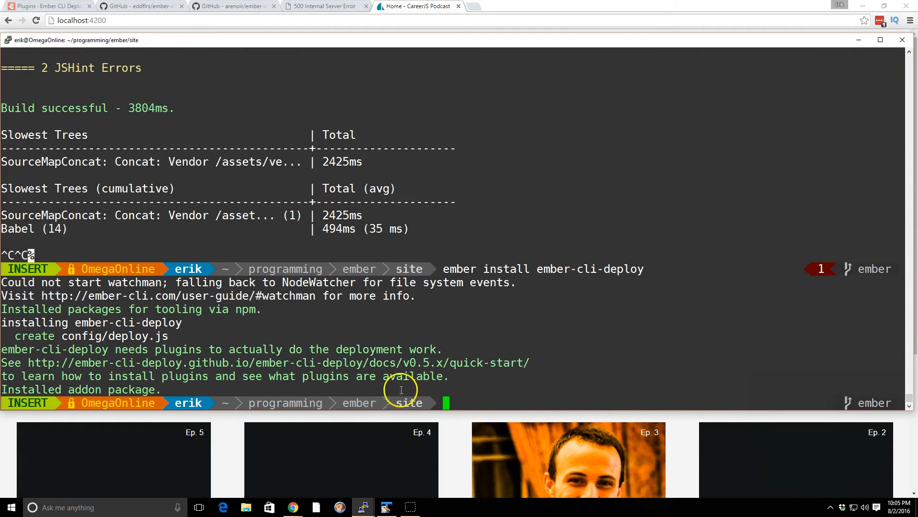
mouse_move(419, 363)
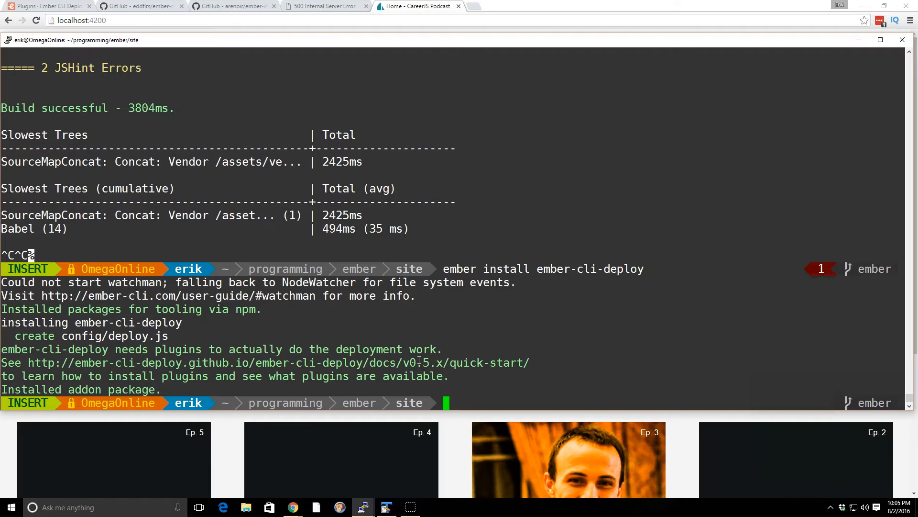
Install the ember-cli-deploy-build and ember-cli-deploy-revision-data plugins
type("ember install embe")
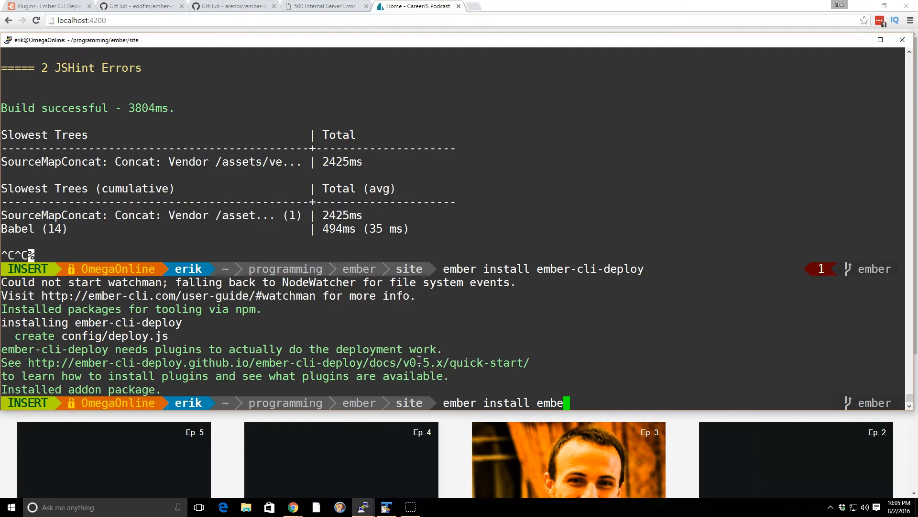
type("r-cli-=d")
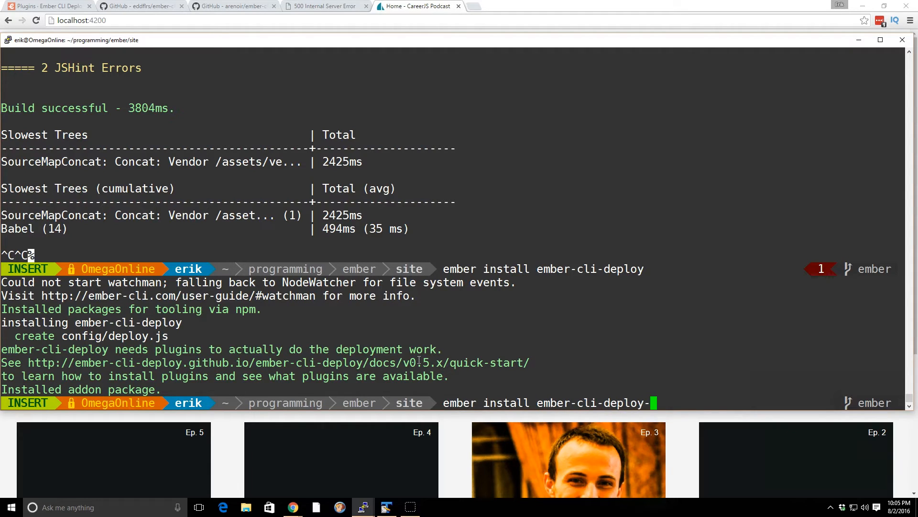
key("enter")
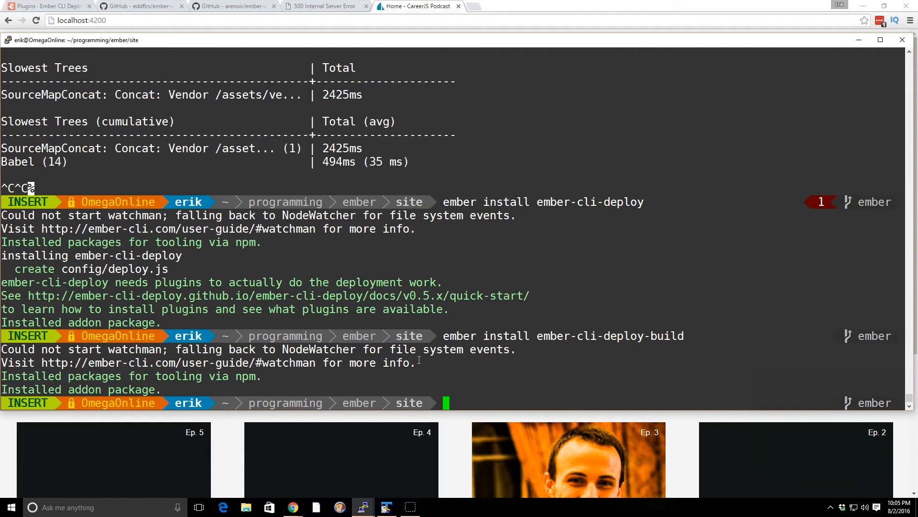
type("ember")
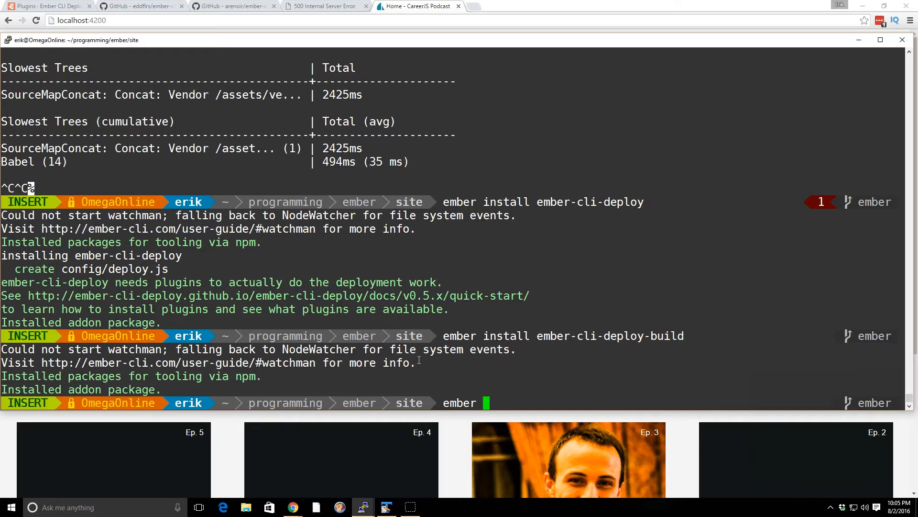
type("install ember-cli")
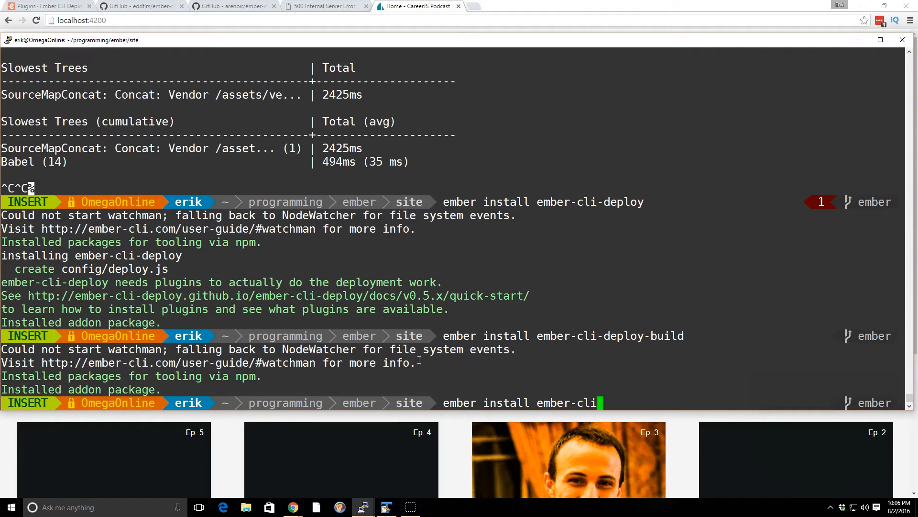
type("-deploy-revision-data")
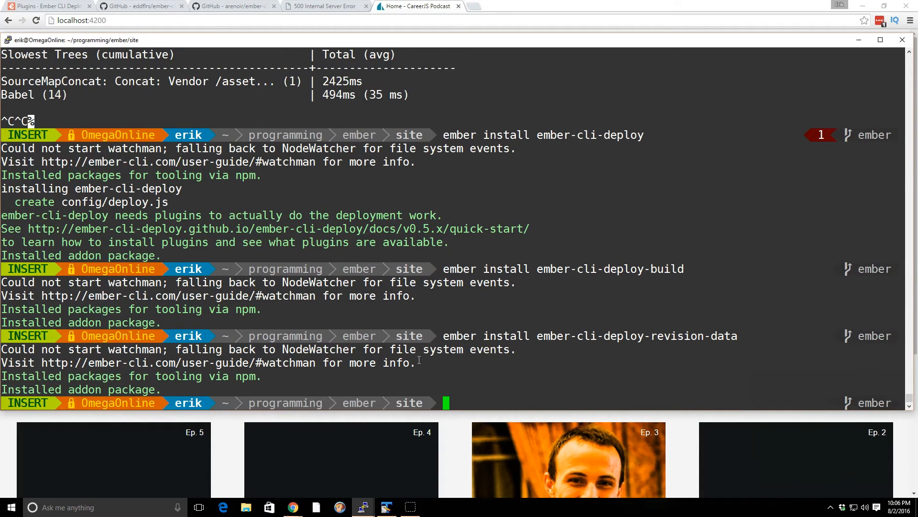
Clear the terminal after the 404 and install ember-cli-deploy-display-revisions
type("ember")
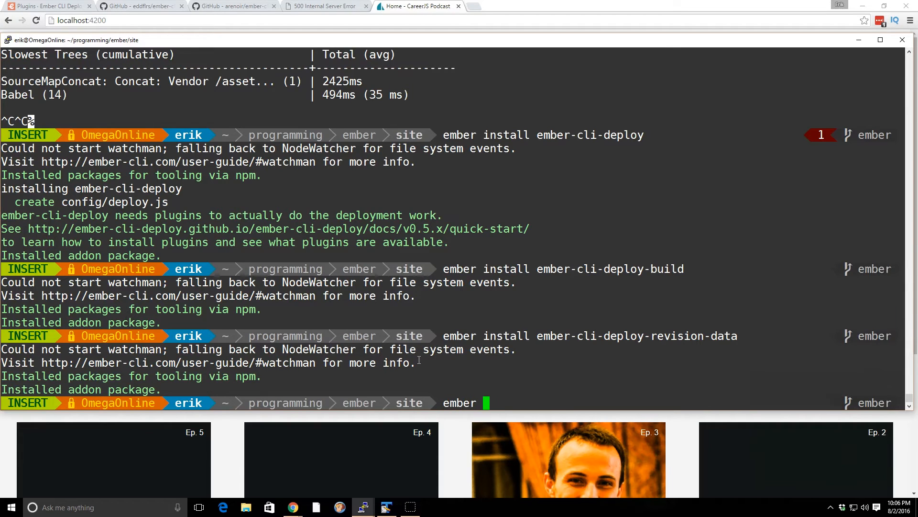
type("install")
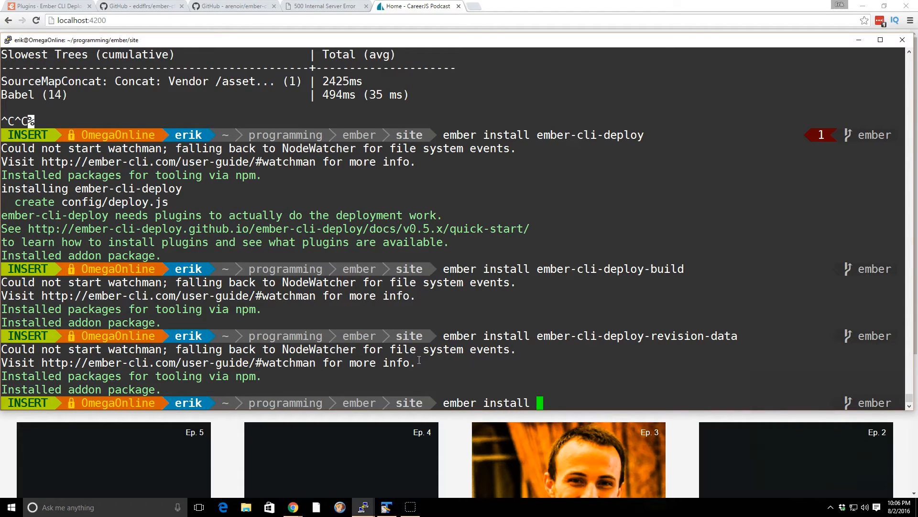
type("ember-cli-dei")
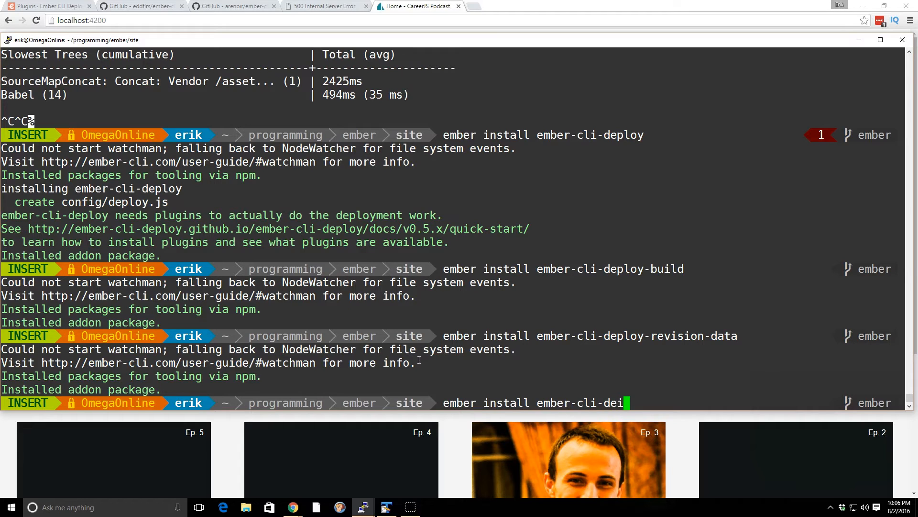
type("splays-revisions")
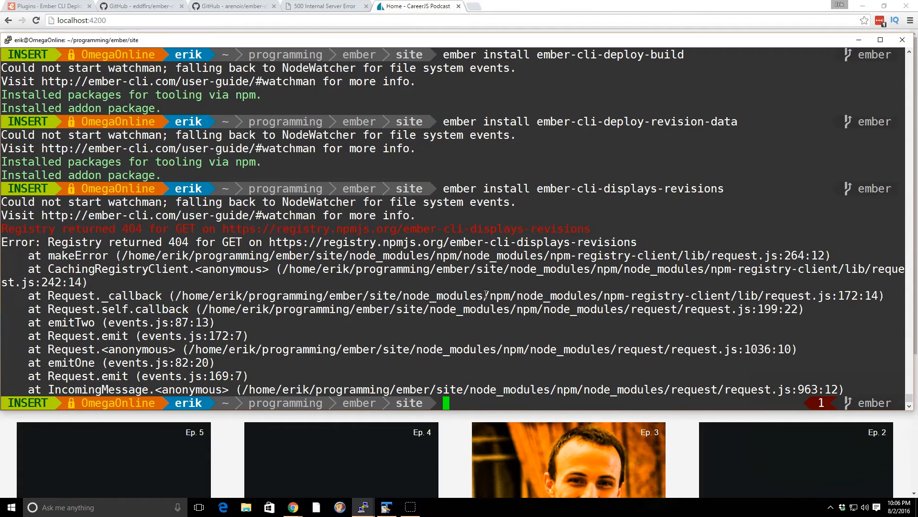
type("clear")
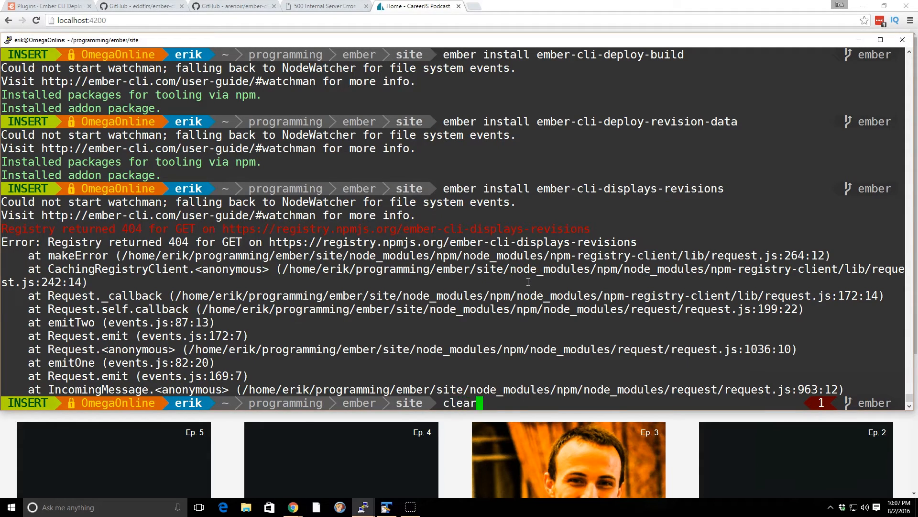
key("Enter")
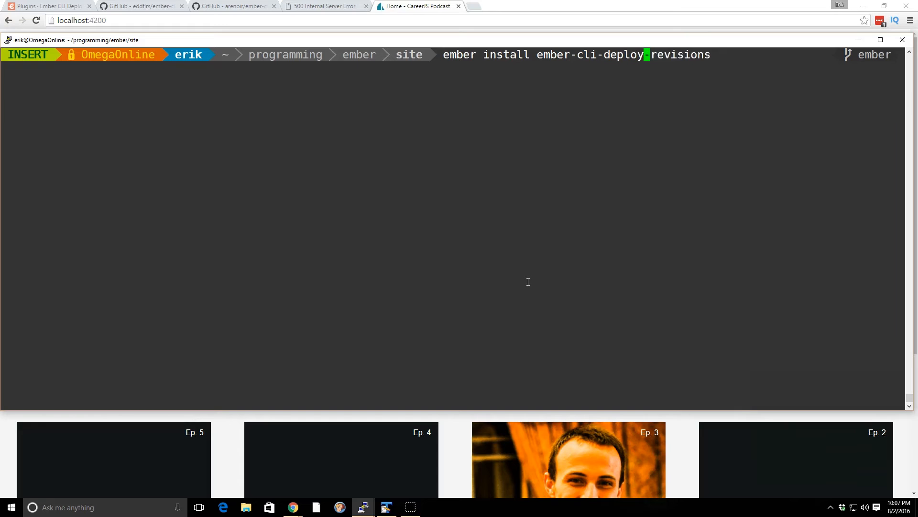
type("-display-")
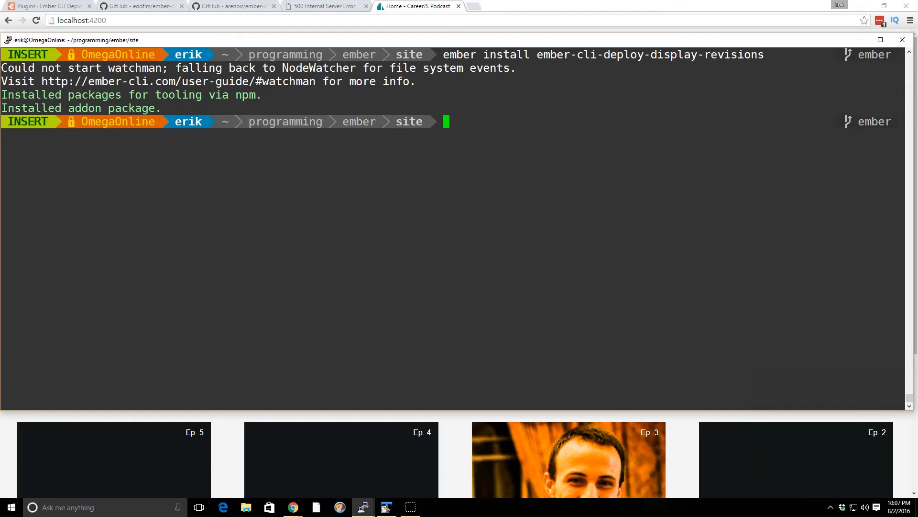
mouse_move(544, 228)
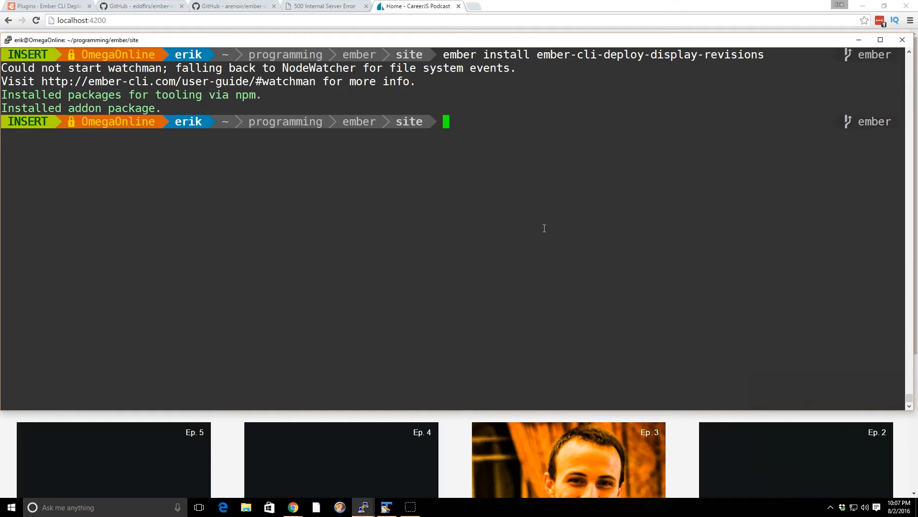
Edit config/deploy.js in vi, adding build: { environment: deployTarget } inside ENV, and save
type("vi config/.depl")
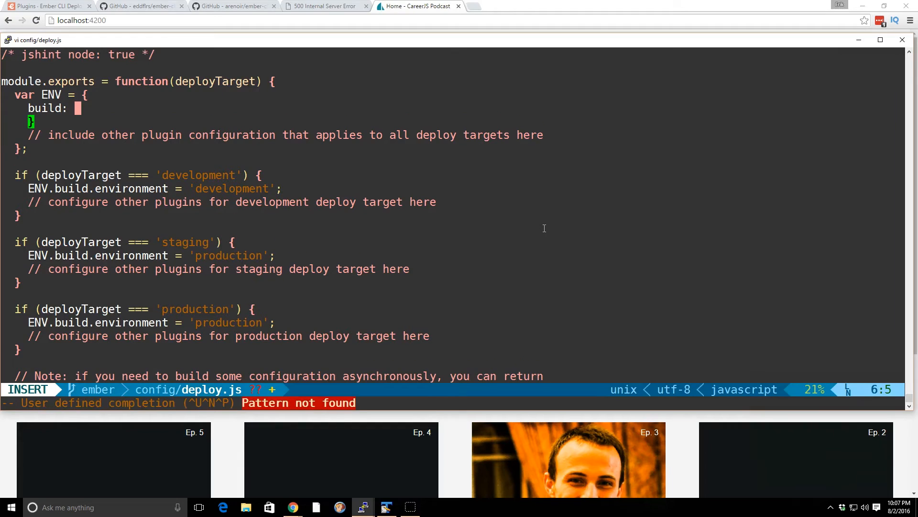
key("Escape")
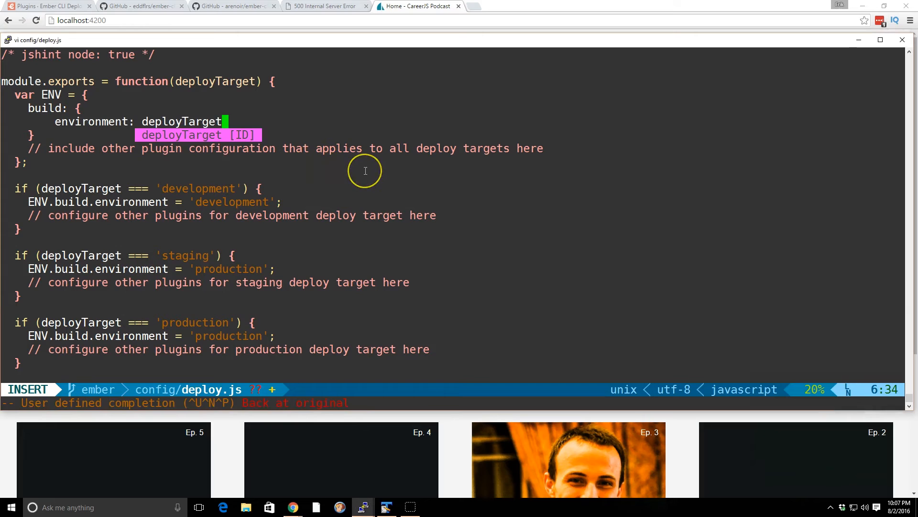
key("Escape")
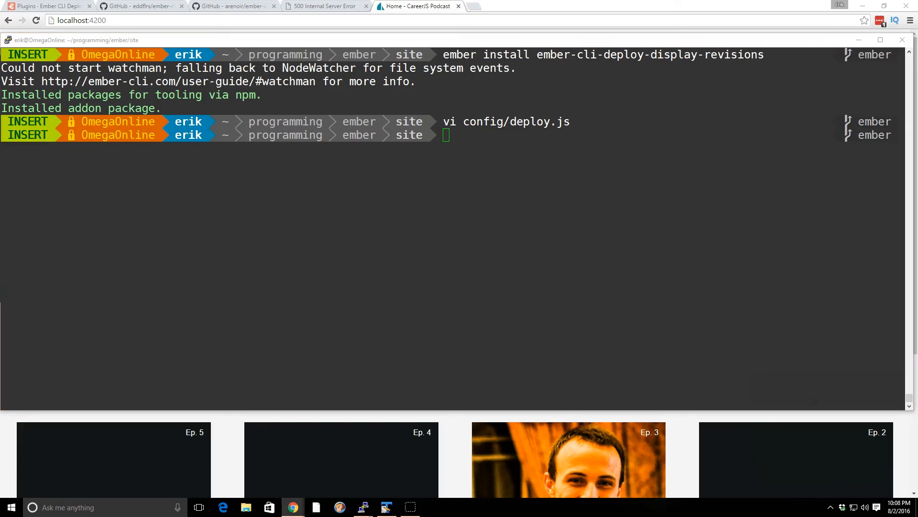
Run 'ember deploy production' and inspect tmp for the deploy-dist build output
type("ember d")
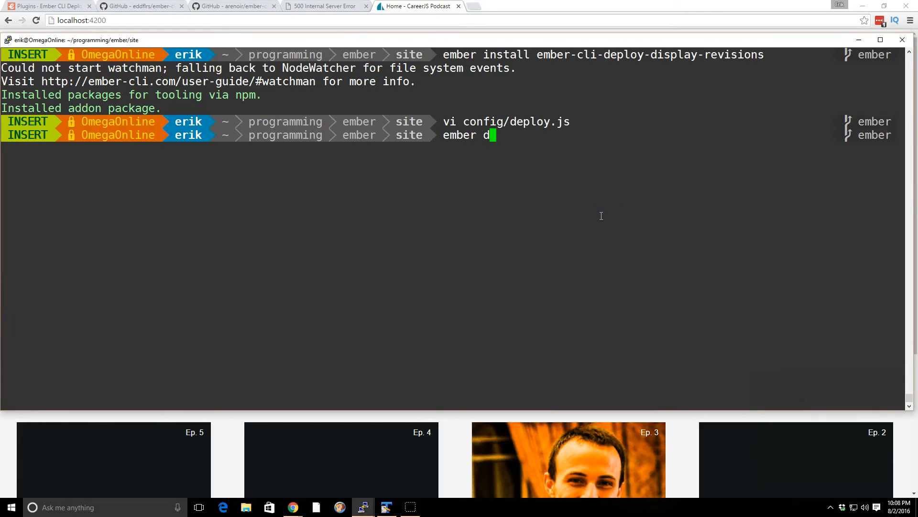
type("eploy production")
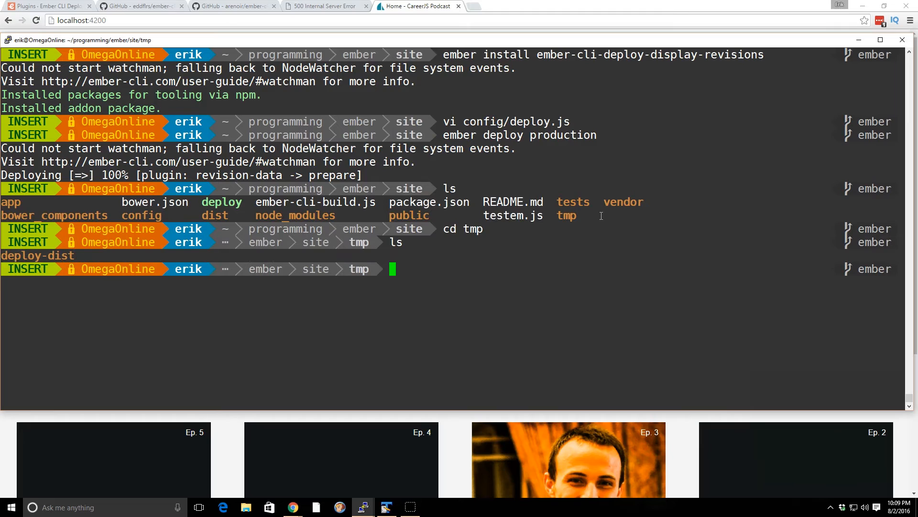
type("cd ..")
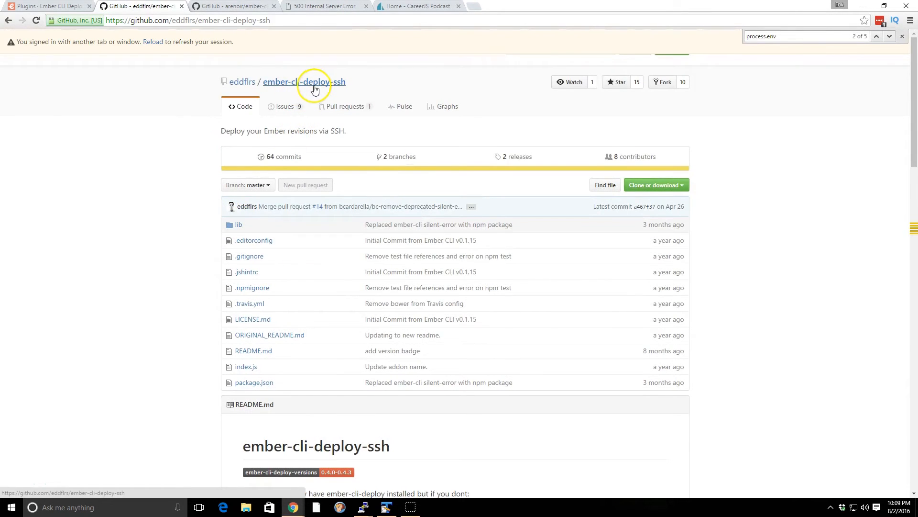
Read through the ember-cli-deploy-rsync README configuration options, then return to the terminal
scroll("down", 3)
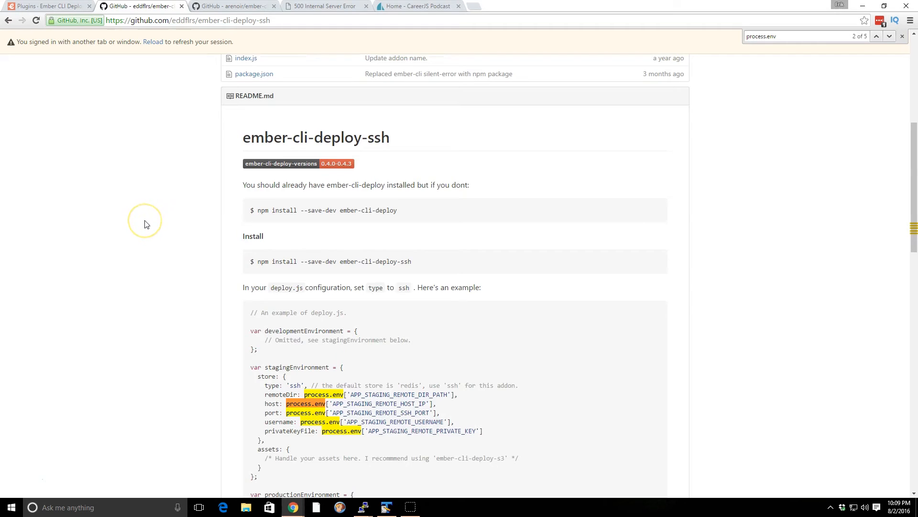
left_click(237, 6)
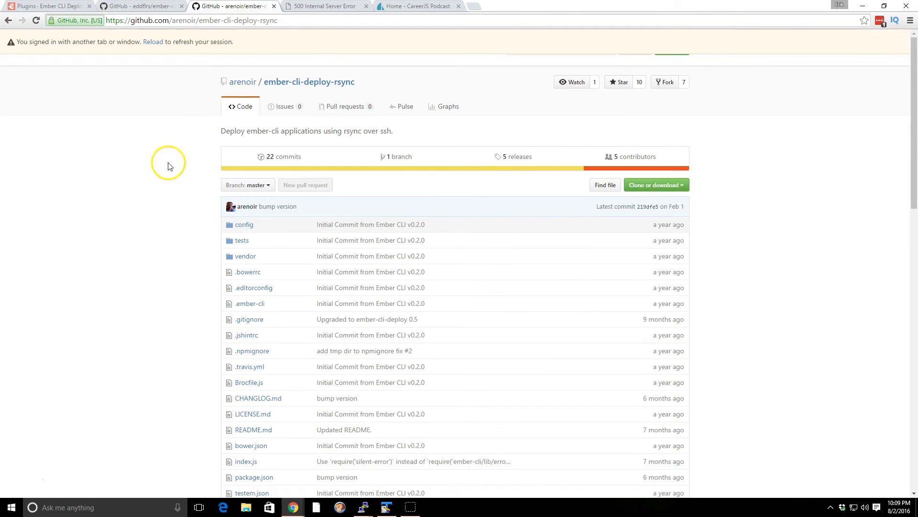
mouse_move(163, 244)
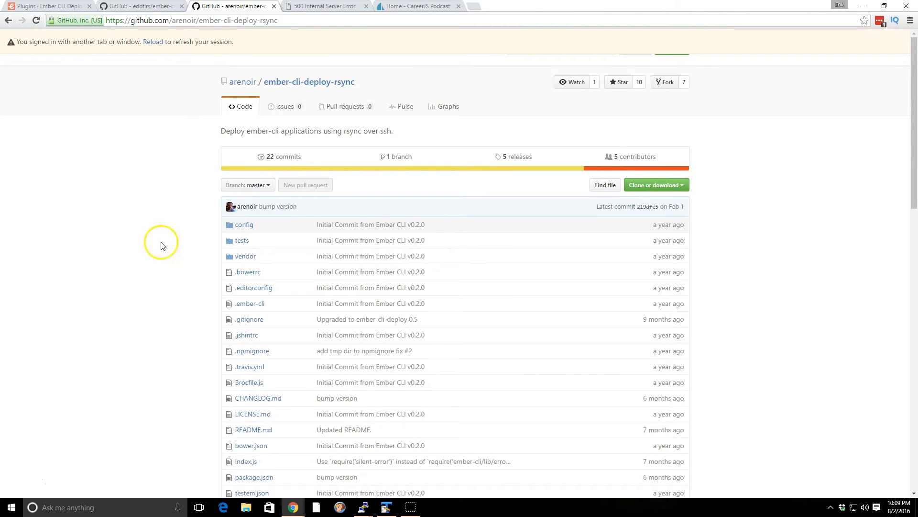
scroll("down", 3)
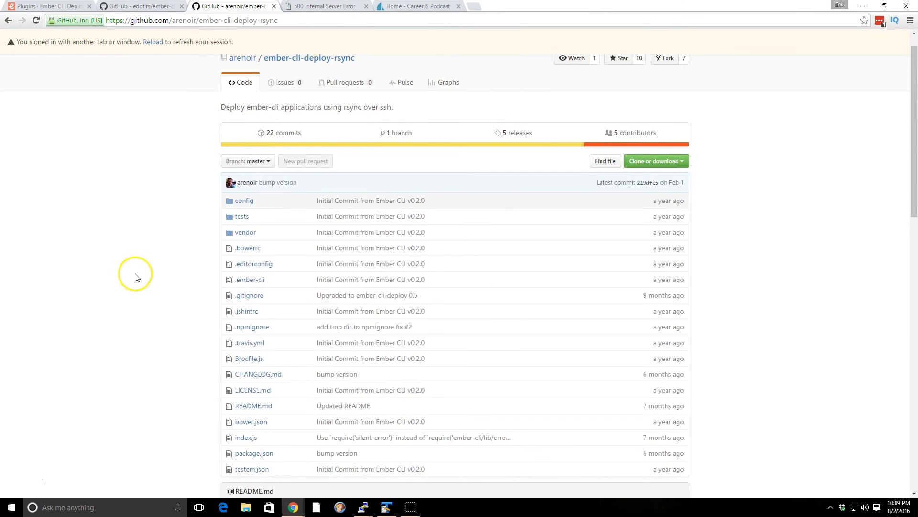
scroll("down", 3)
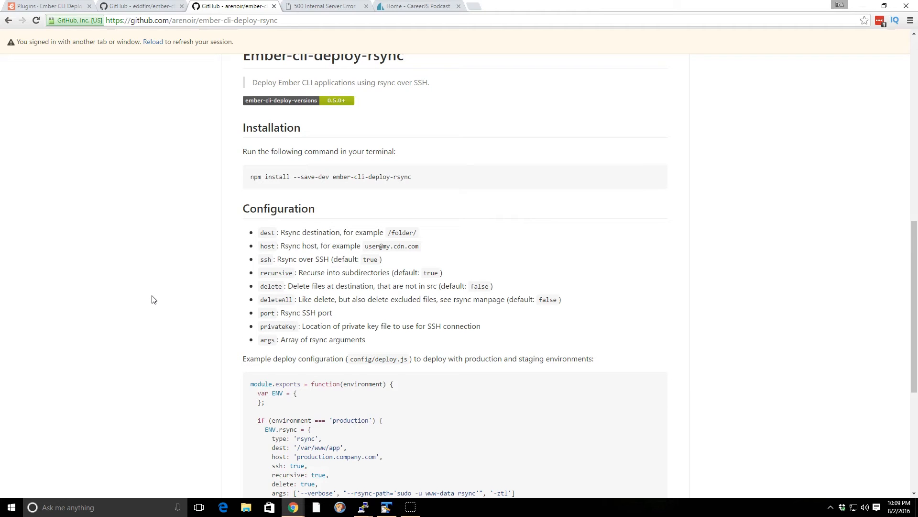
scroll("down", 3)
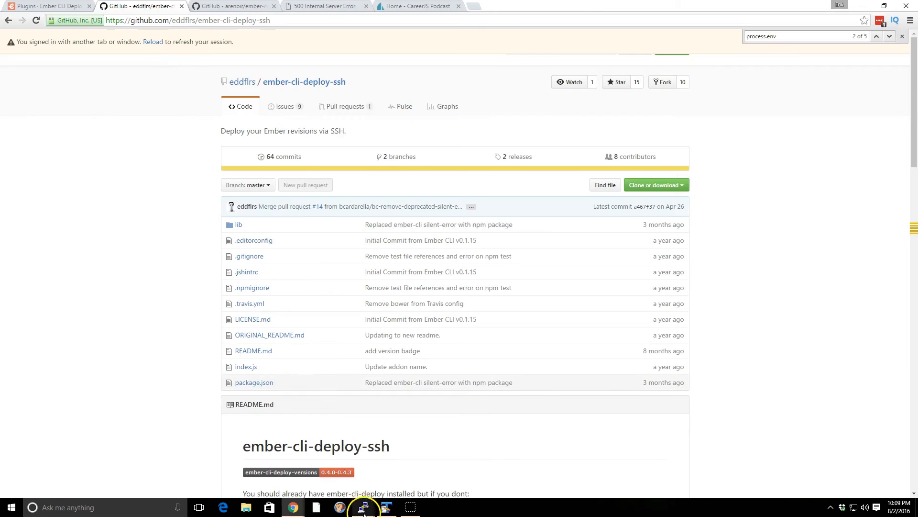
left_click(363, 507)
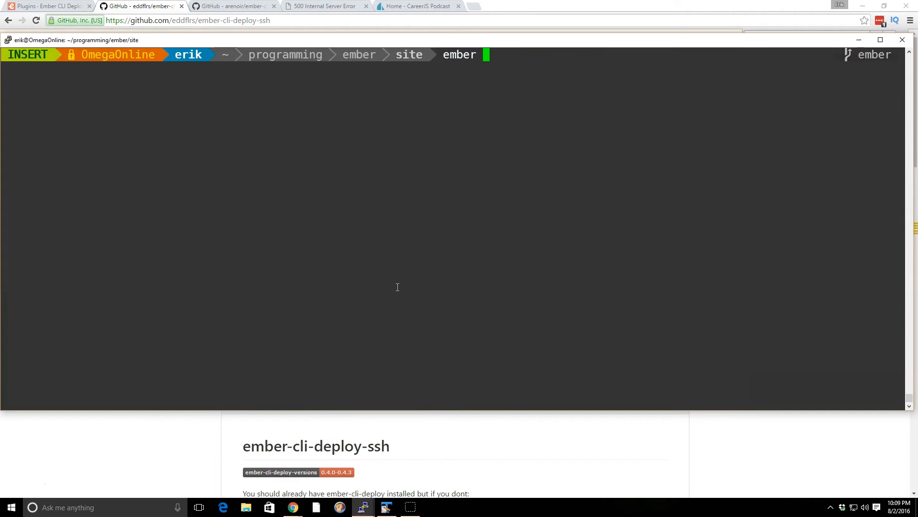
Type 'ember install ember-cli-deploy-ssh-index' at the site project prompt
type("install ember")
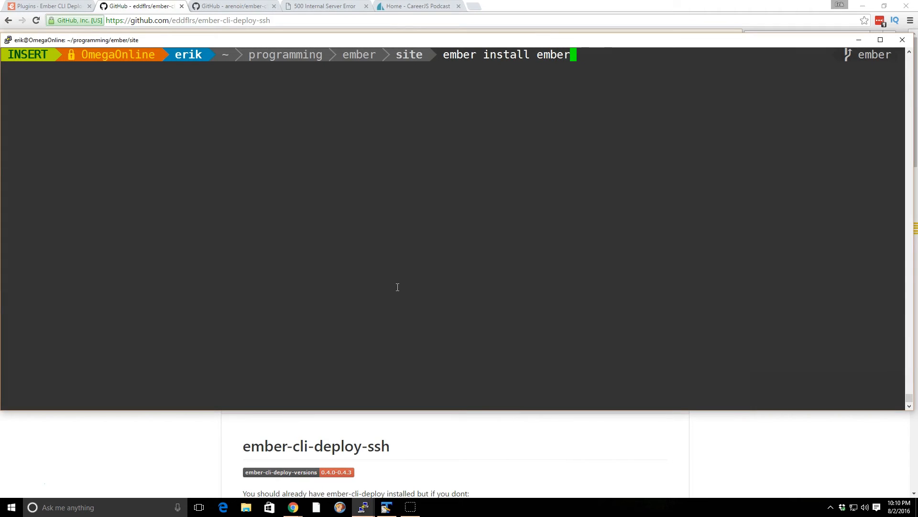
type("-cli-deploy-")
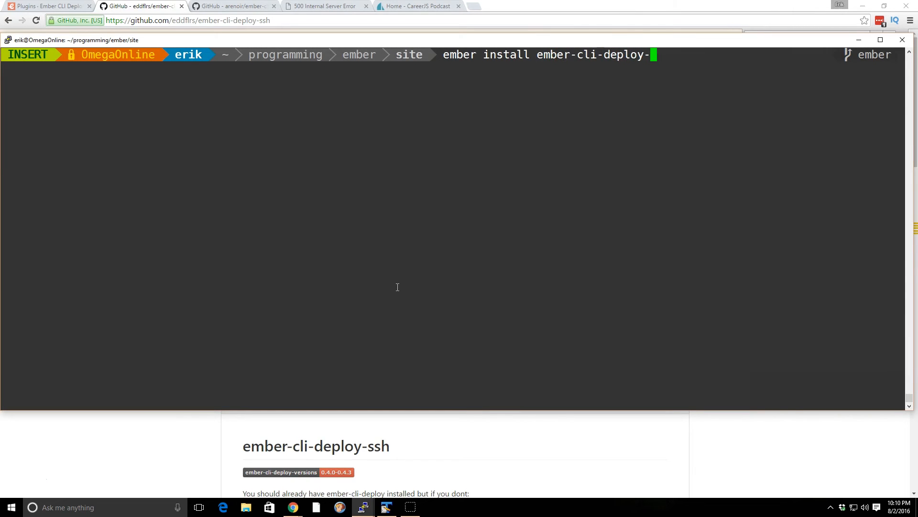
type("ssh-index")
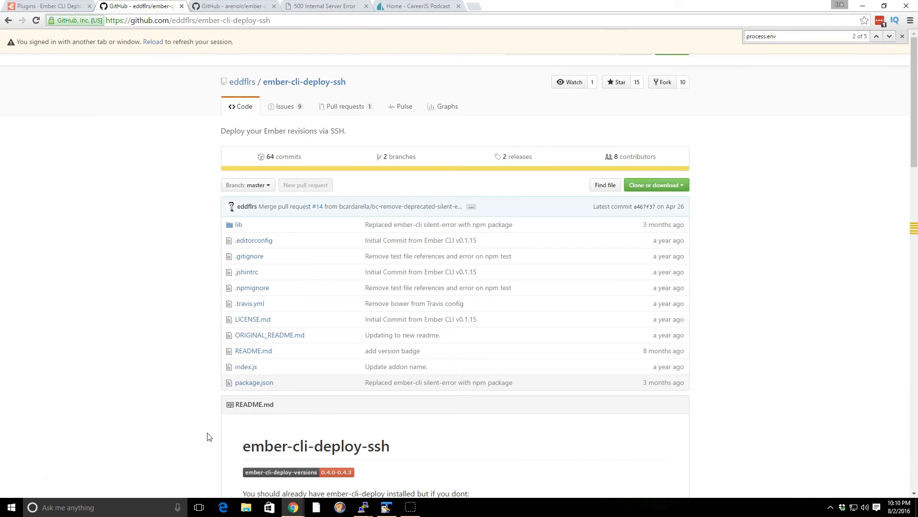
Search 'ember cli deploy ssh' in Chrome and read the ember-deploy-ssh-index README
scroll("down", 3)
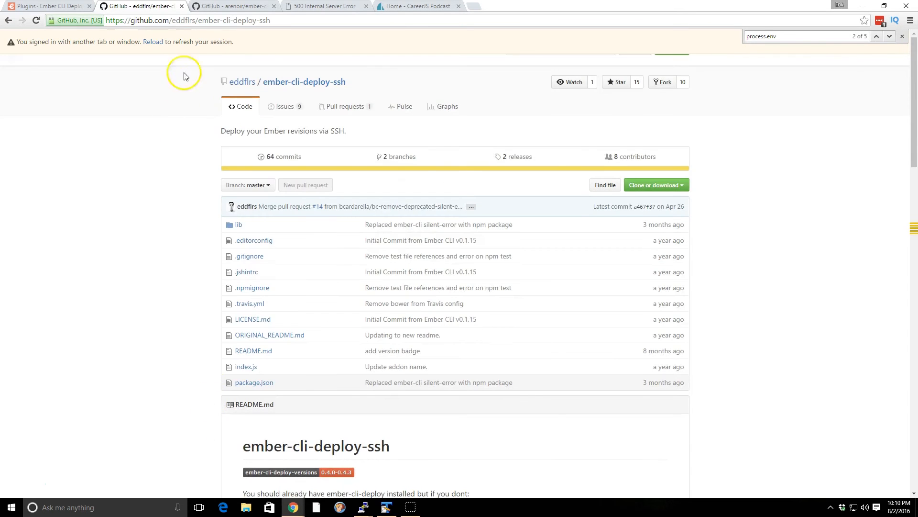
type("emberscreencasts.com")
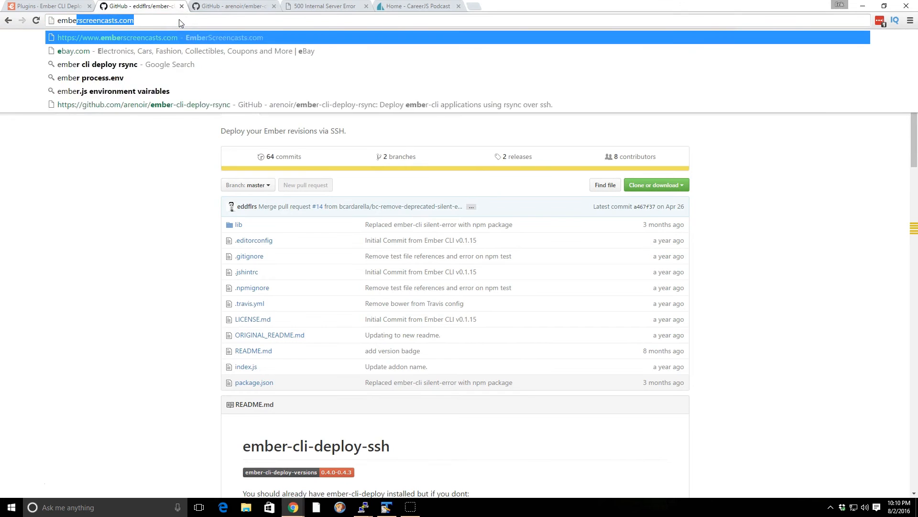
type("ember cli deploy ss")
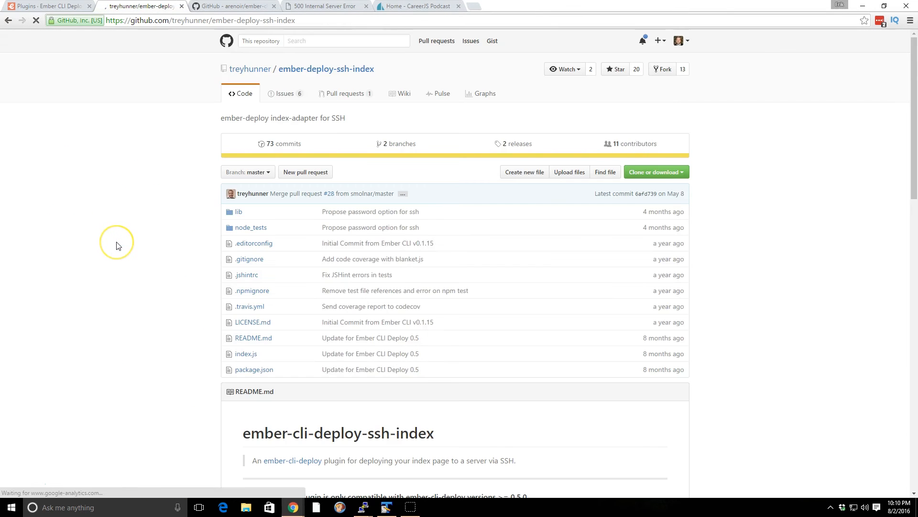
scroll("down", 3)
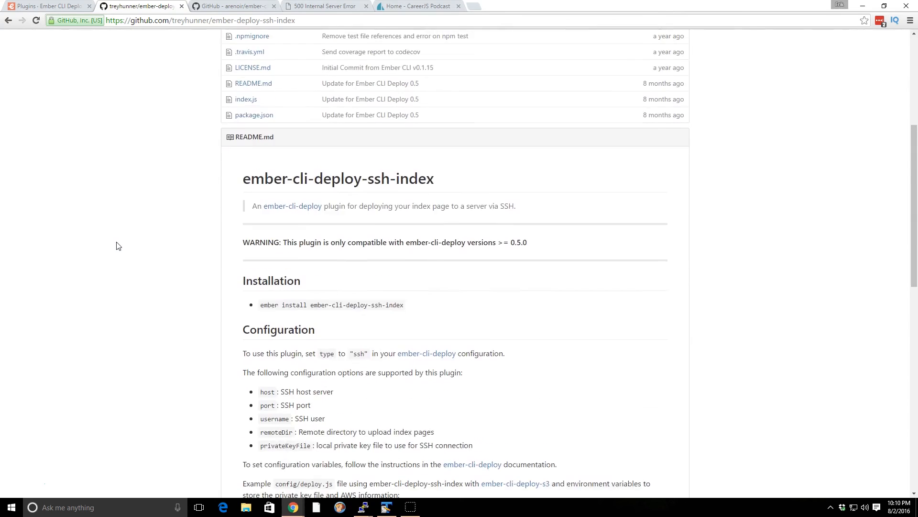
scroll("down", 3)
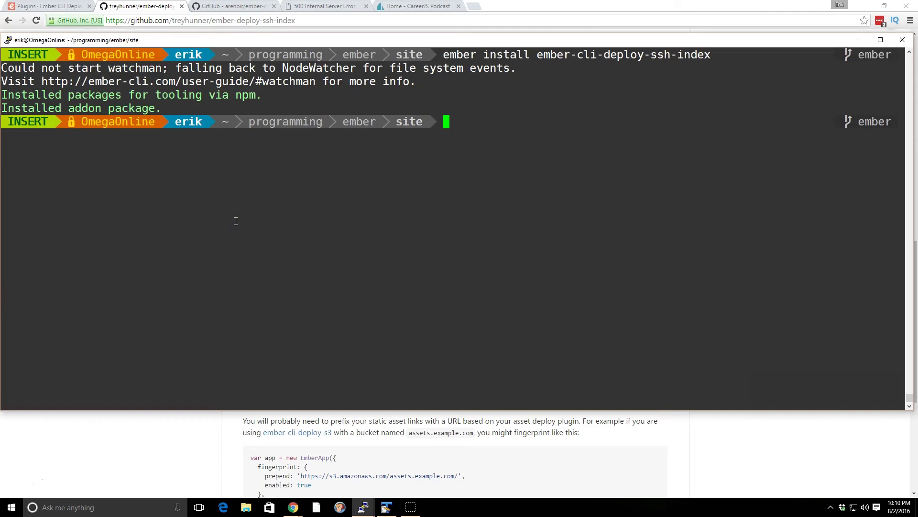
Install ember-cli-deploy-rsync, then open config/deploy.js in Vim
type("ember install ember-cli-deploy-rsync")
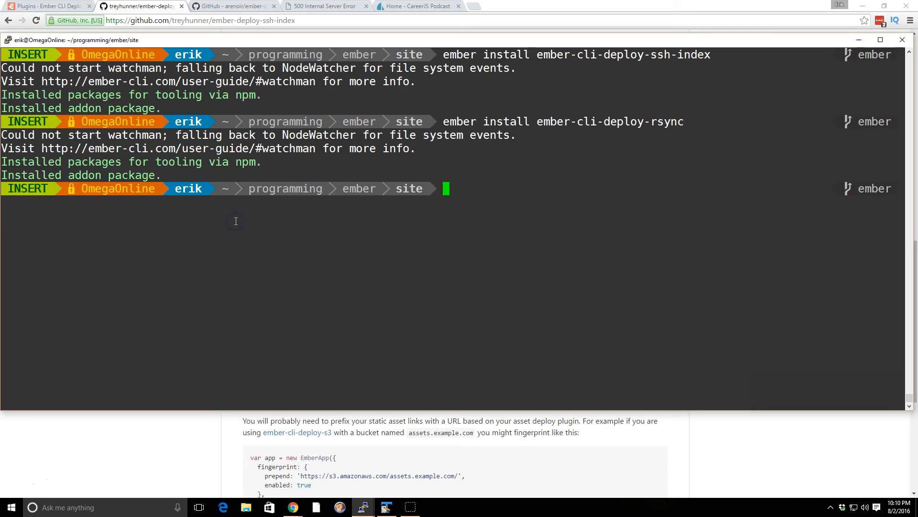
type("vi config/dep")
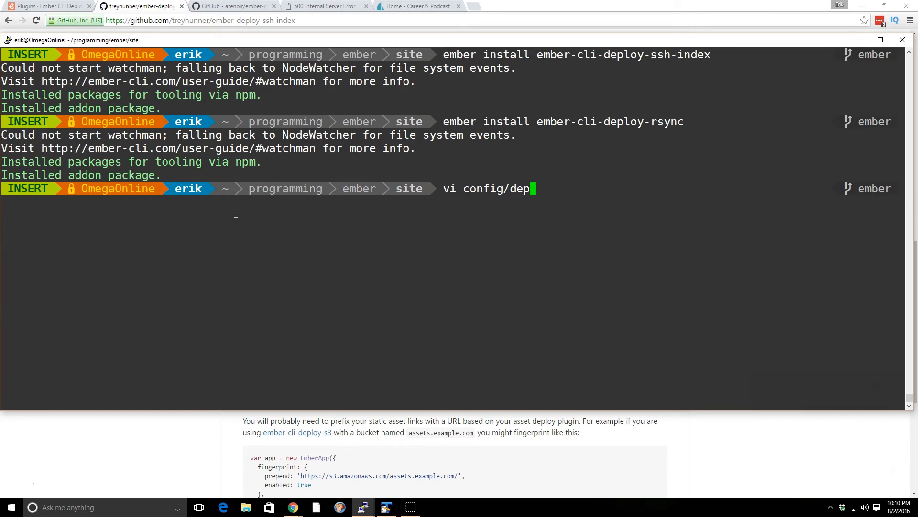
type("loy.js")
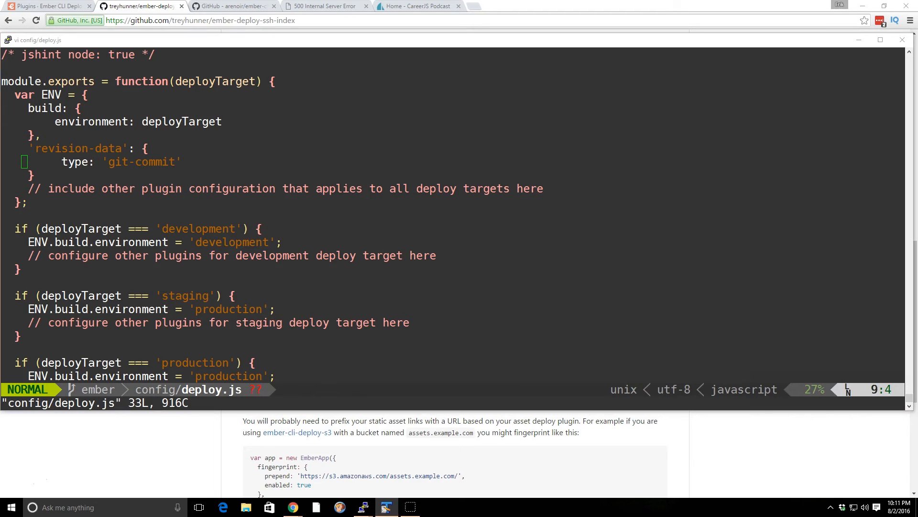
Paste the ssh-index and rsync blocks into ENV, re-indent them and add the missing comma
key("j")
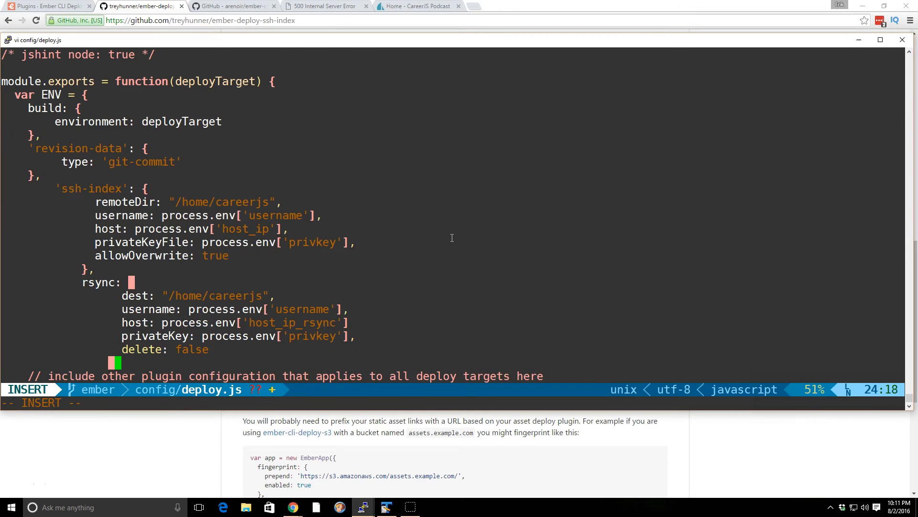
key("V")
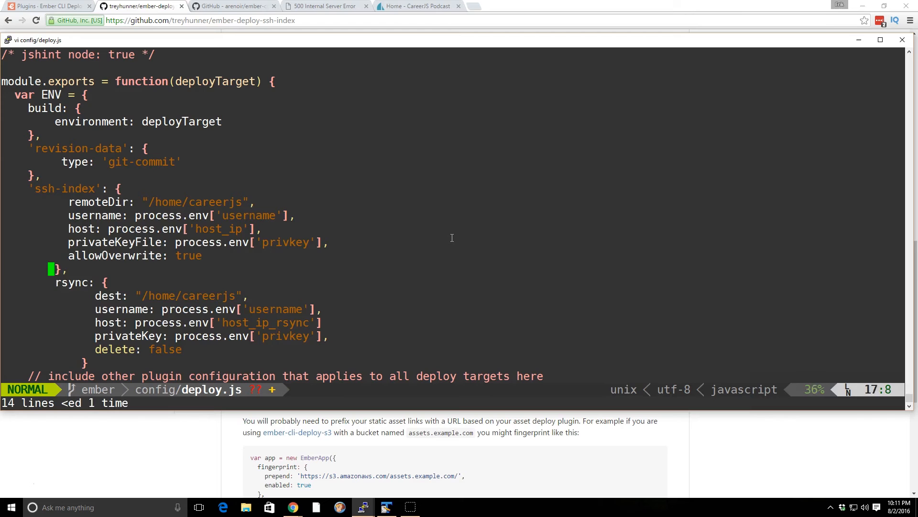
key("%")
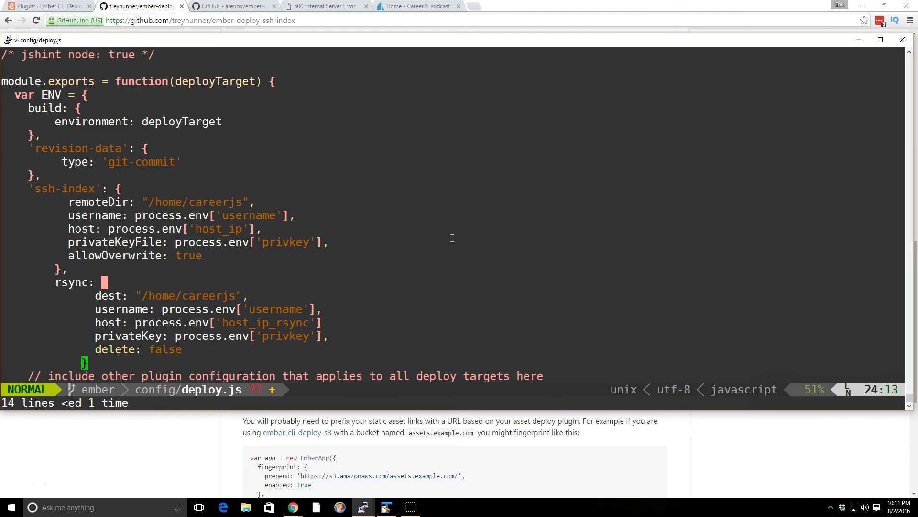
key("v")
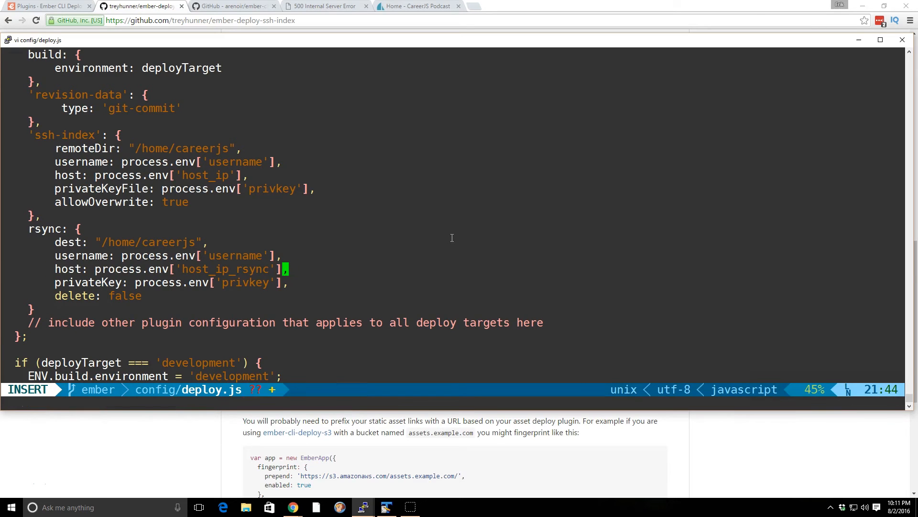
Change both the ssh-index and rsync remote paths to /home/deploy/careerjs
key("Escape")
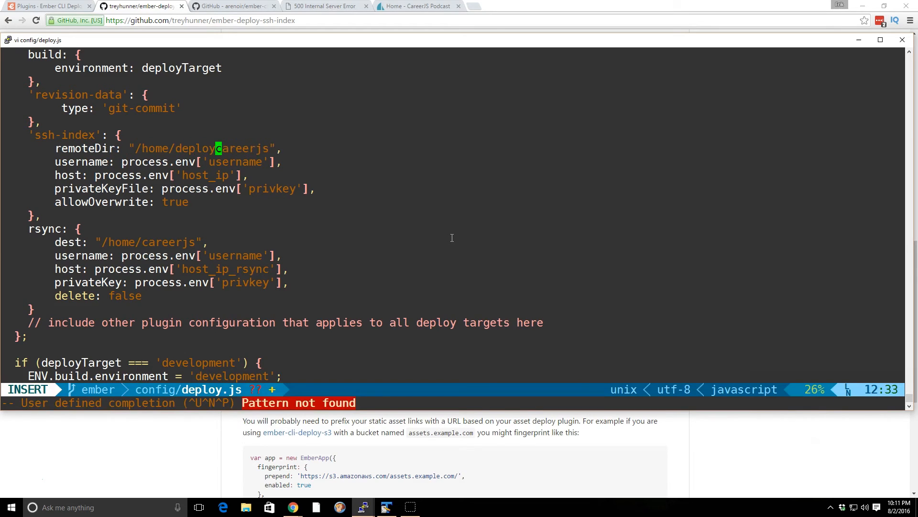
key("Escape")
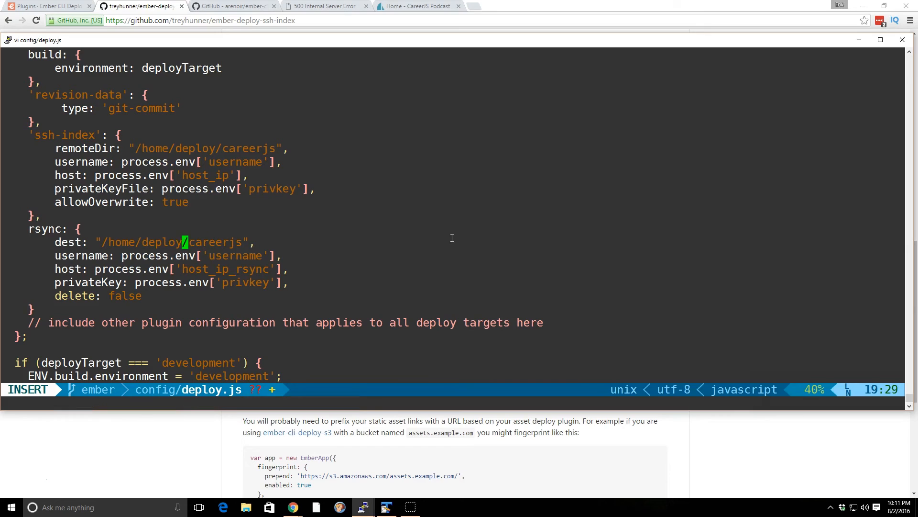
Add a '//username=deploy' hint comment after the username line
key("Escape")
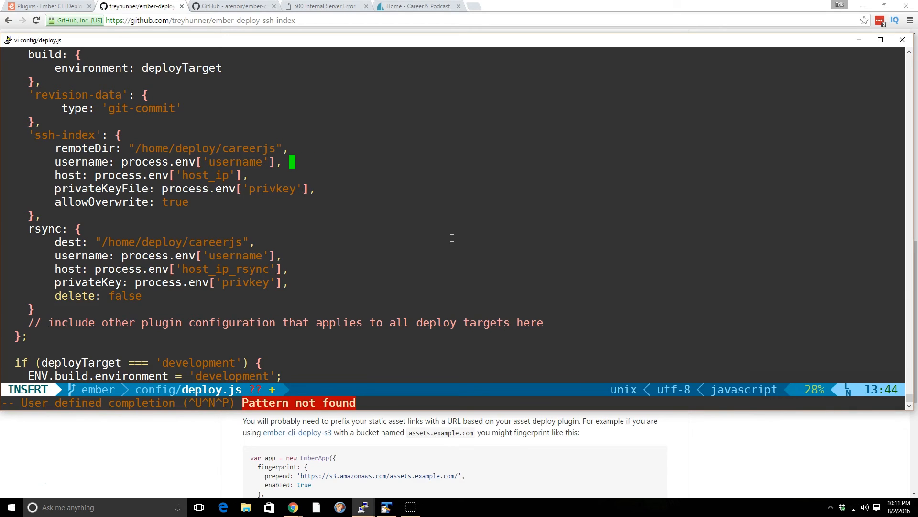
type("//usernam")
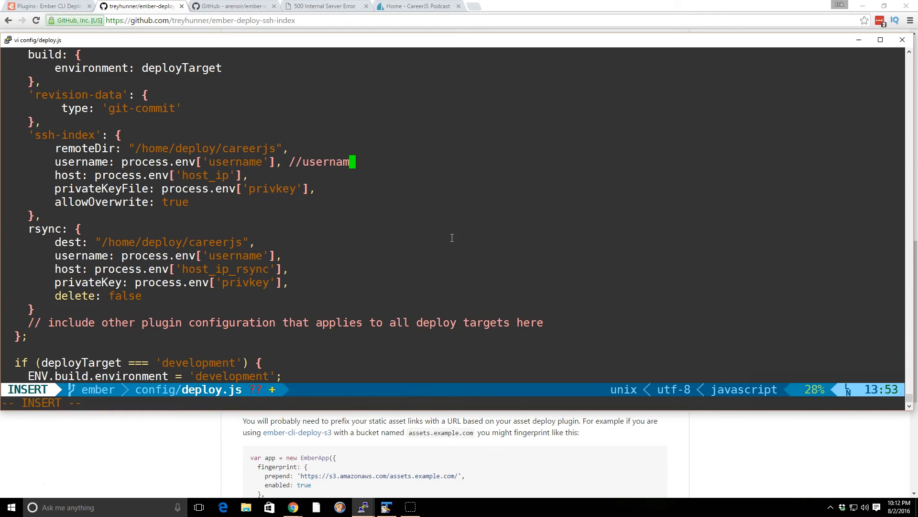
type("=depl")
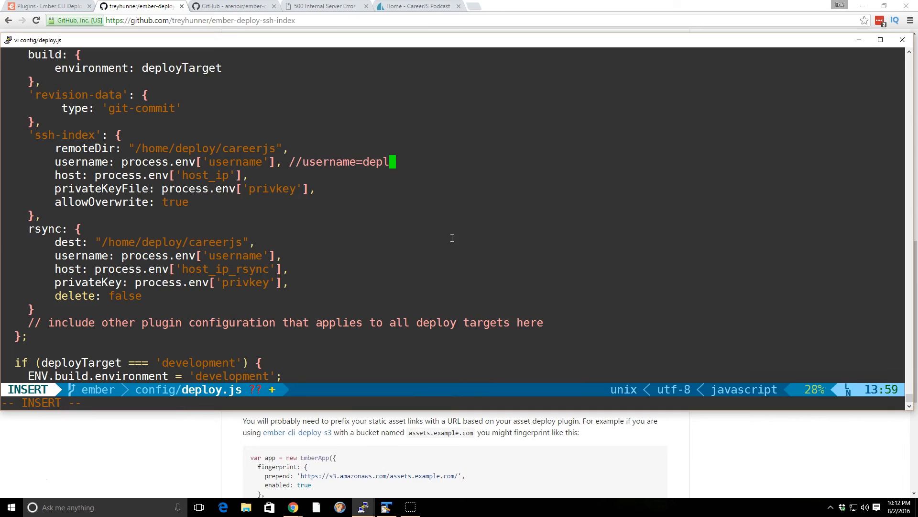
key("Escape")
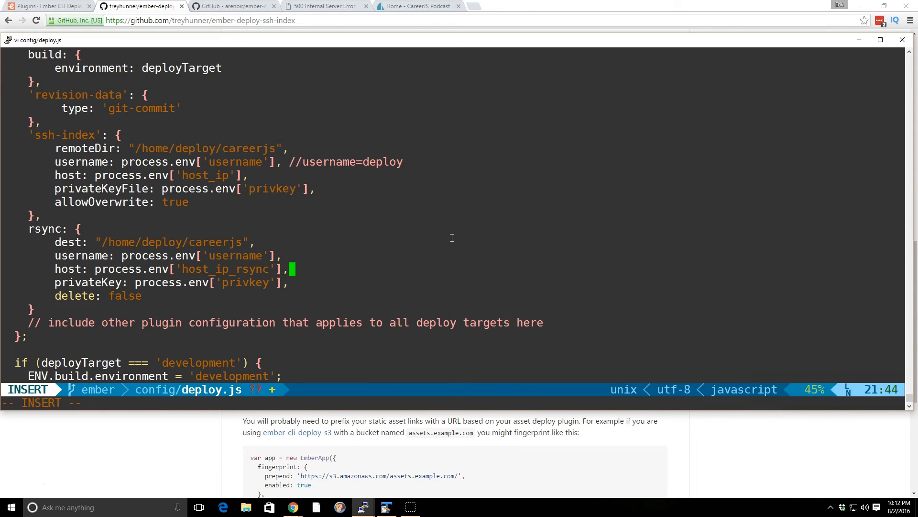
type("//")
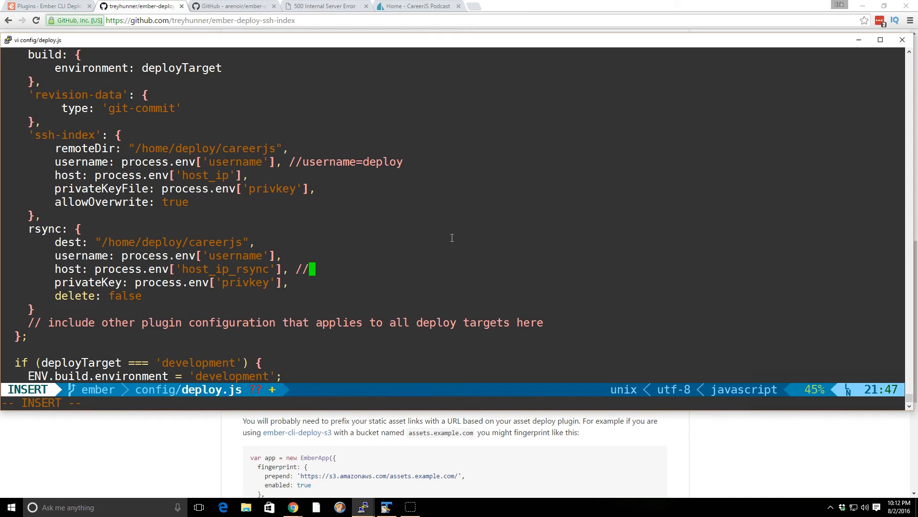
type("123")
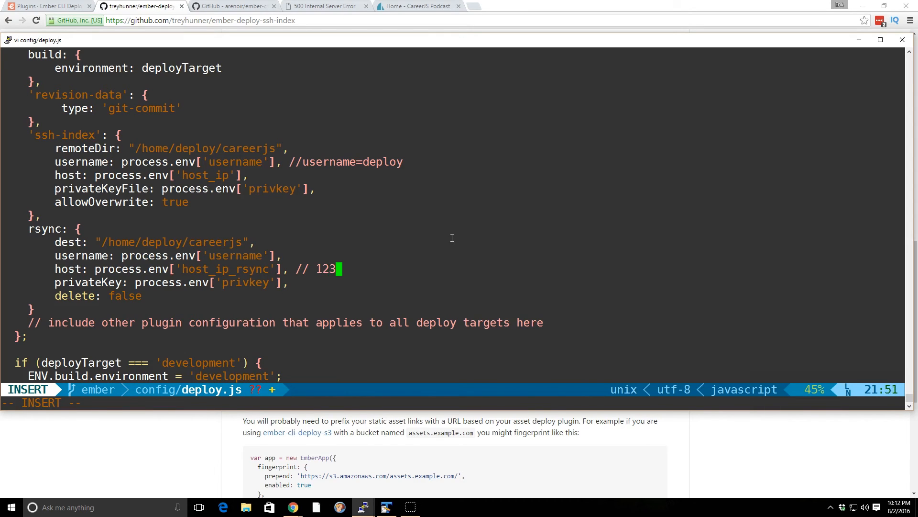
key("BackSpace")
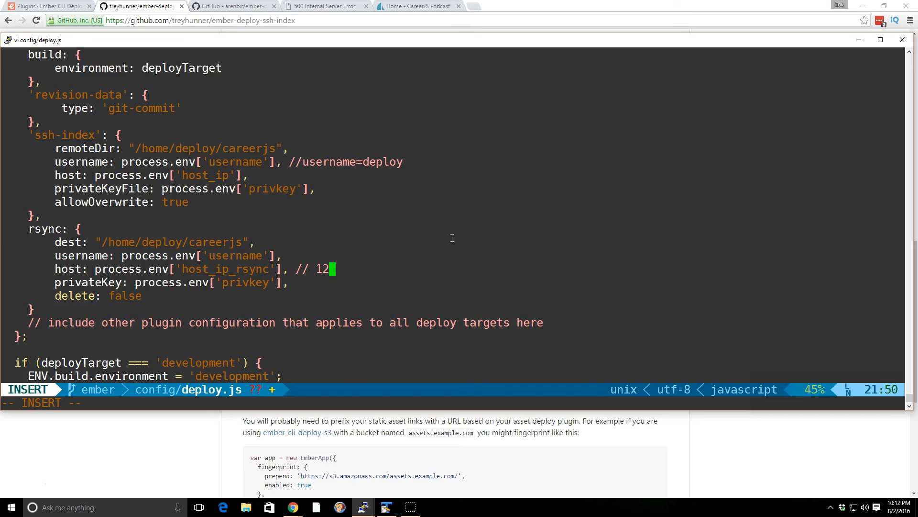
type("depl")
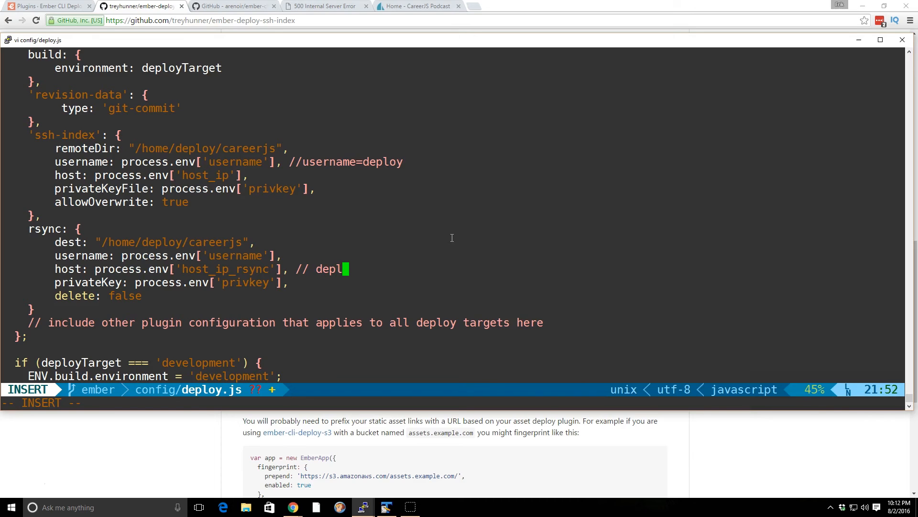
type("oy@")
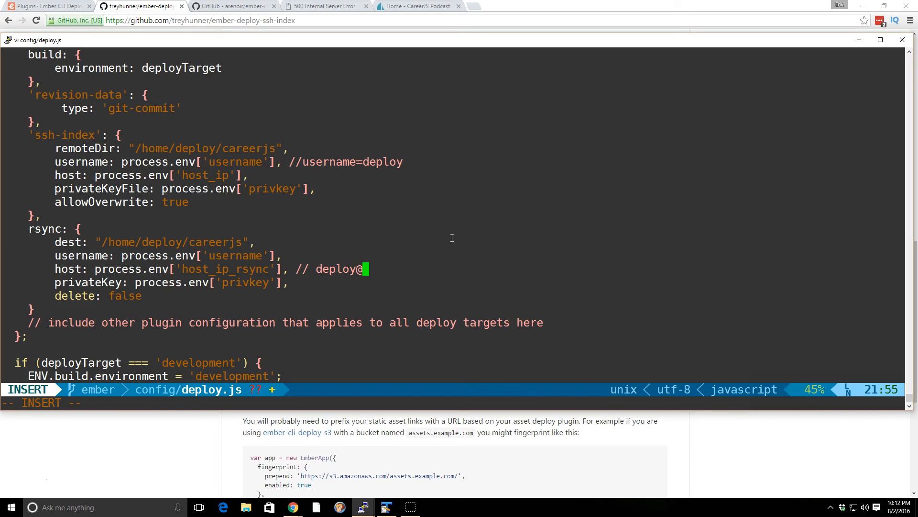
type("123.23.3.3")
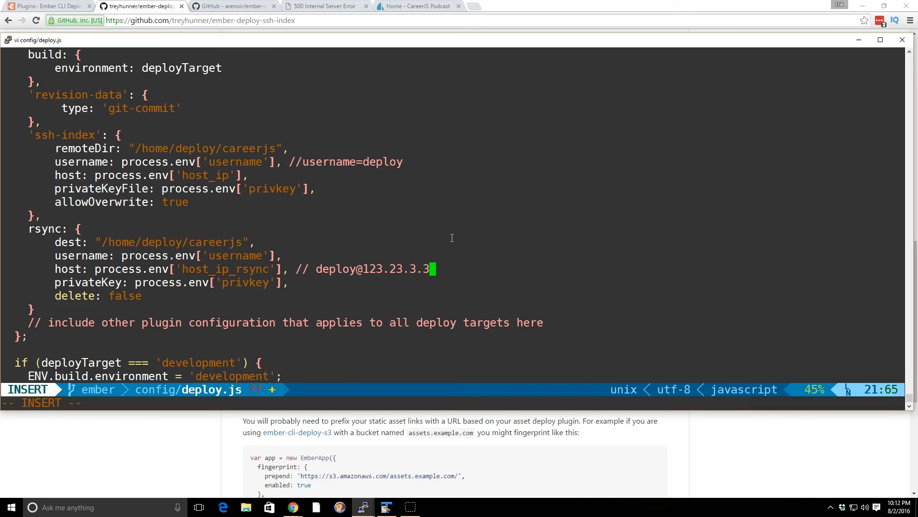
key("Escape")
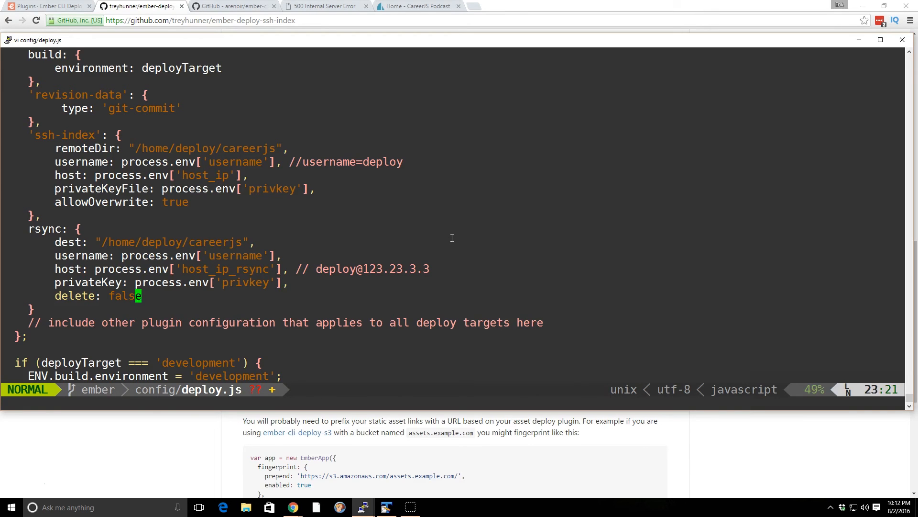
type(":w")
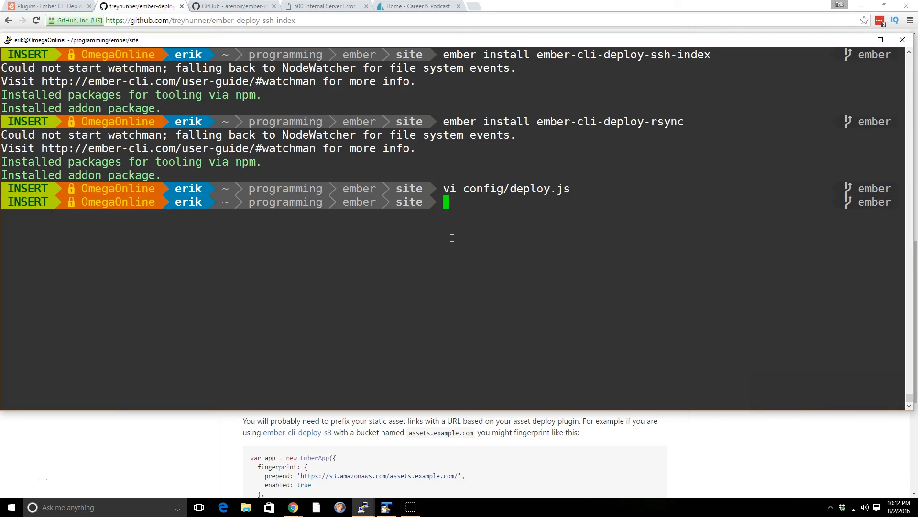
List the project directory to confirm the hidden .env file exists
type("ls")
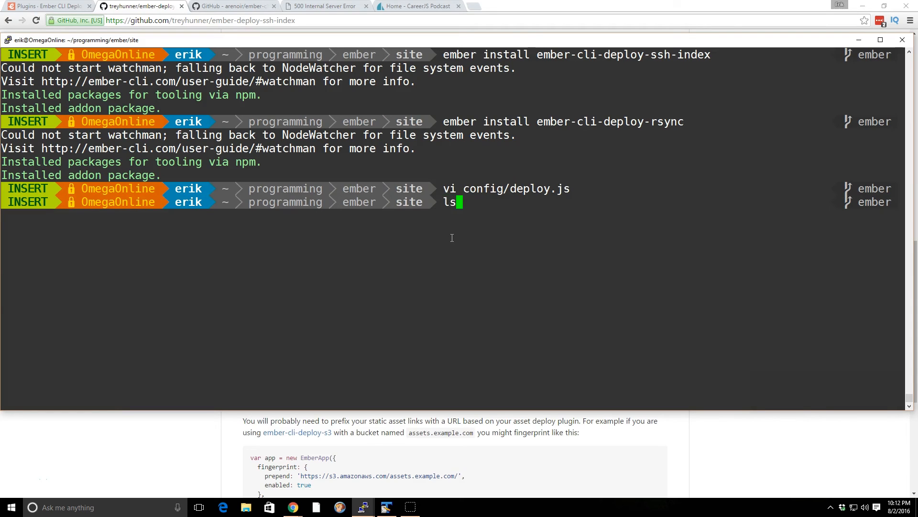
key("Return")
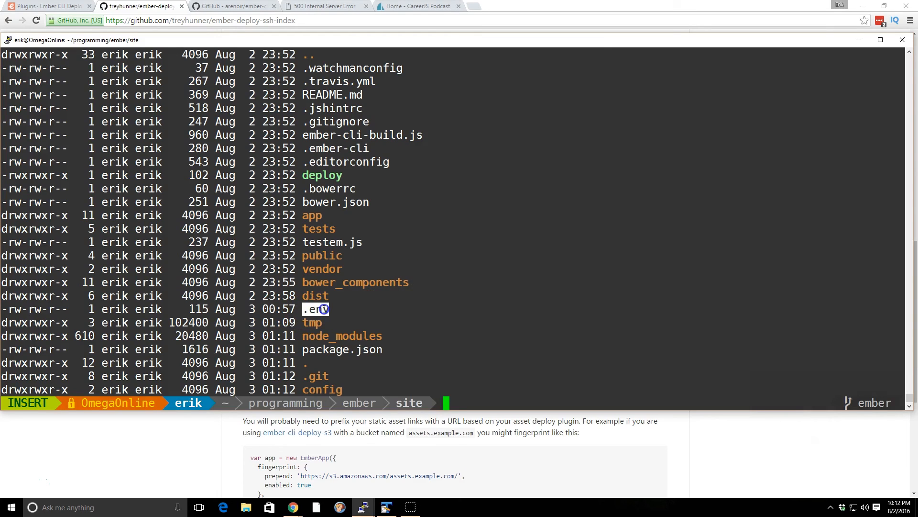
mouse_move(447, 312)
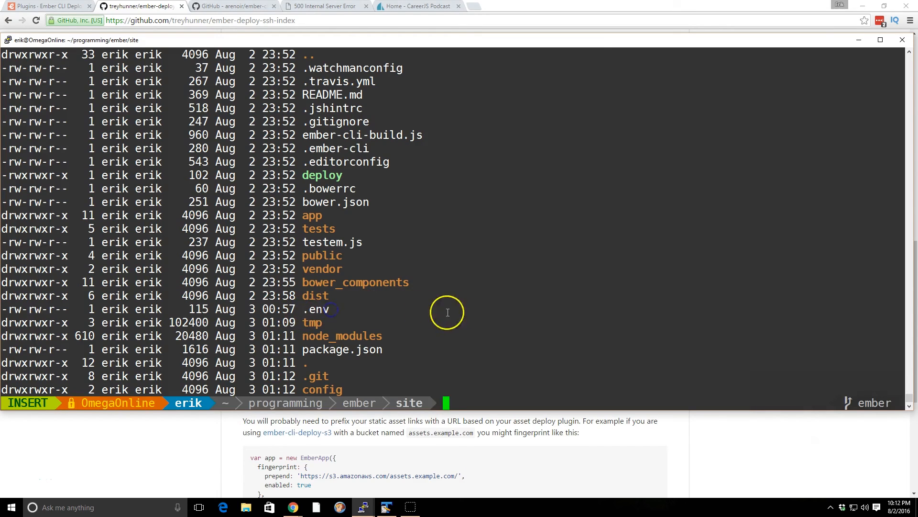
mouse_move(524, 303)
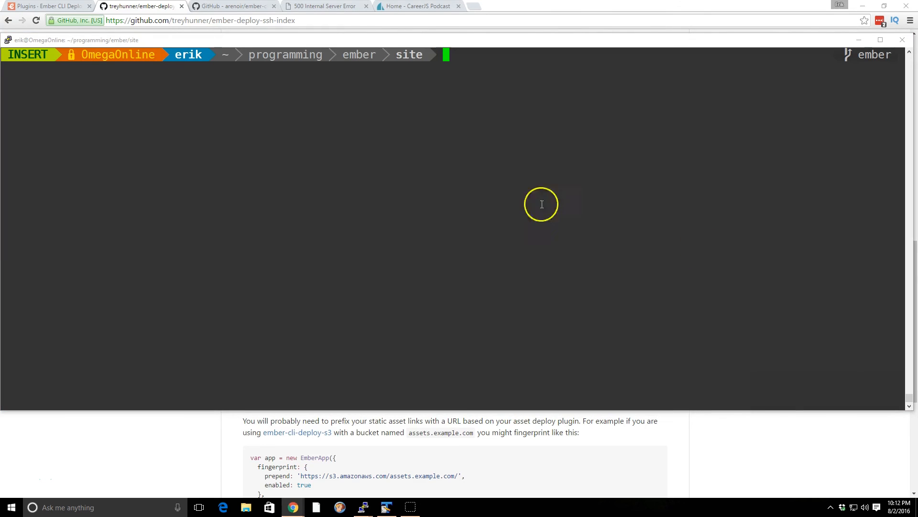
Deploy to production verbosely so revision 1c97407 is uploaded and activated
type("vi config/d")
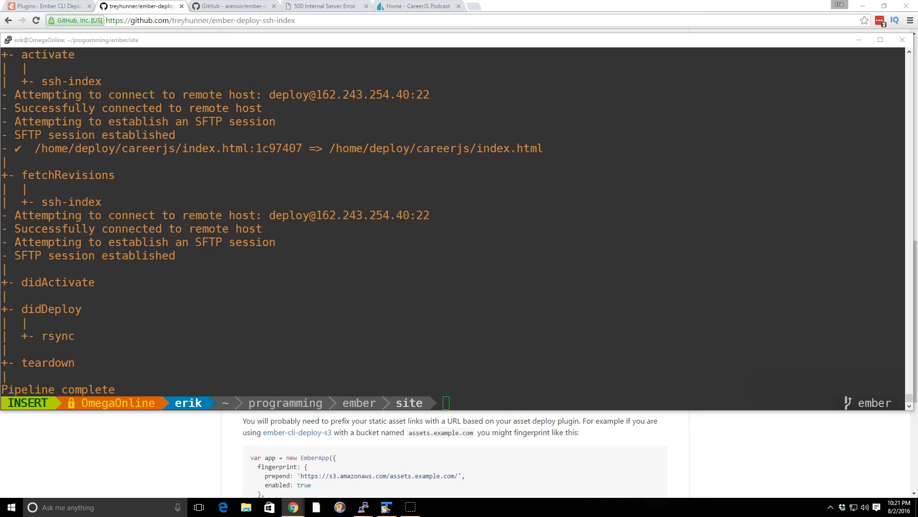
type("ember deploy:list production --verbose")
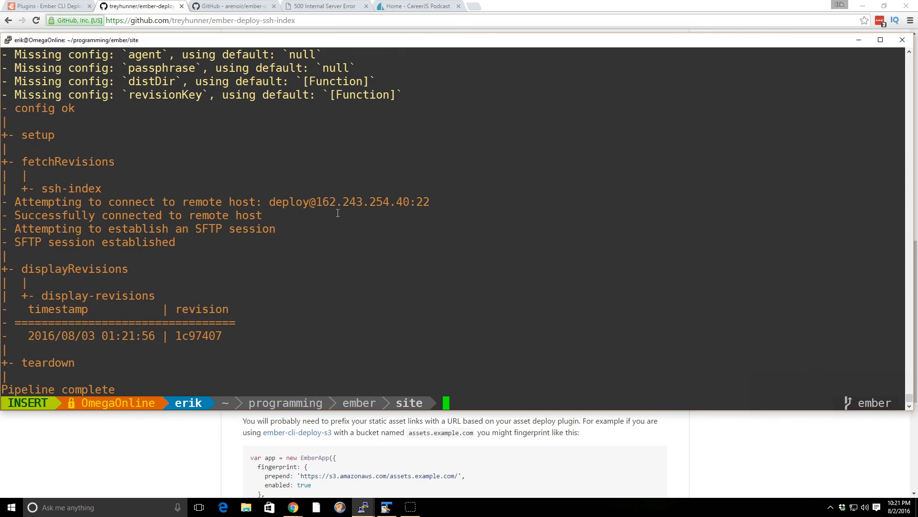
Run ember deploy:list production --verbose to confirm revision 1c97407 on the server
type("ember deploy:list production --verbose")
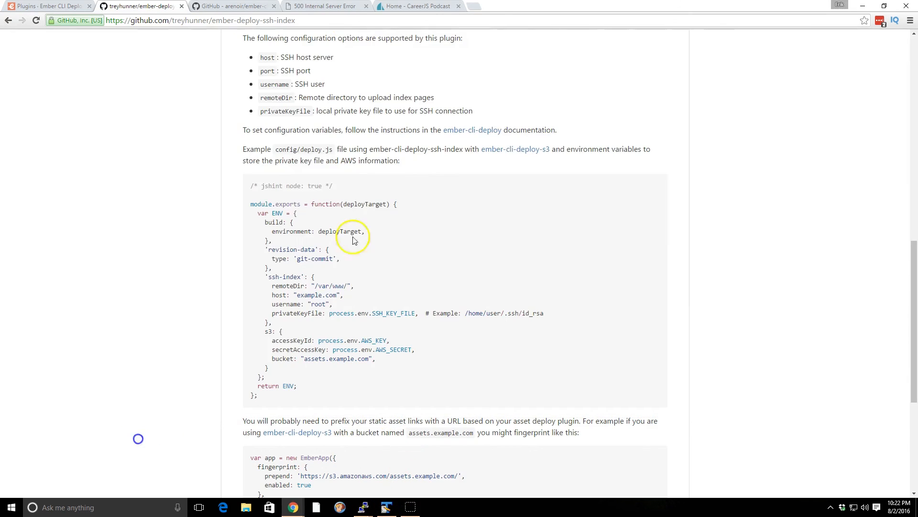
Load the Career.js site at 162.243.254.40, browse its episodes, then bring up the SSH session
left_click(325, 6)
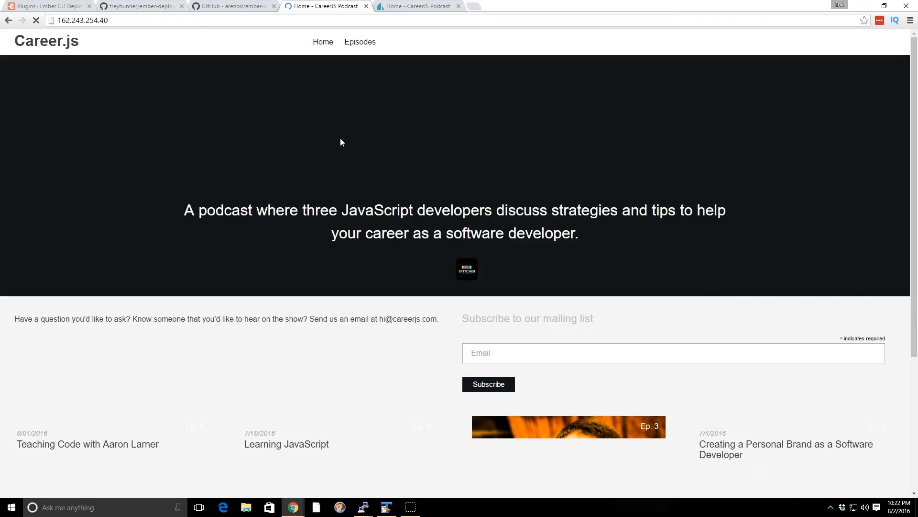
scroll("down", 3)
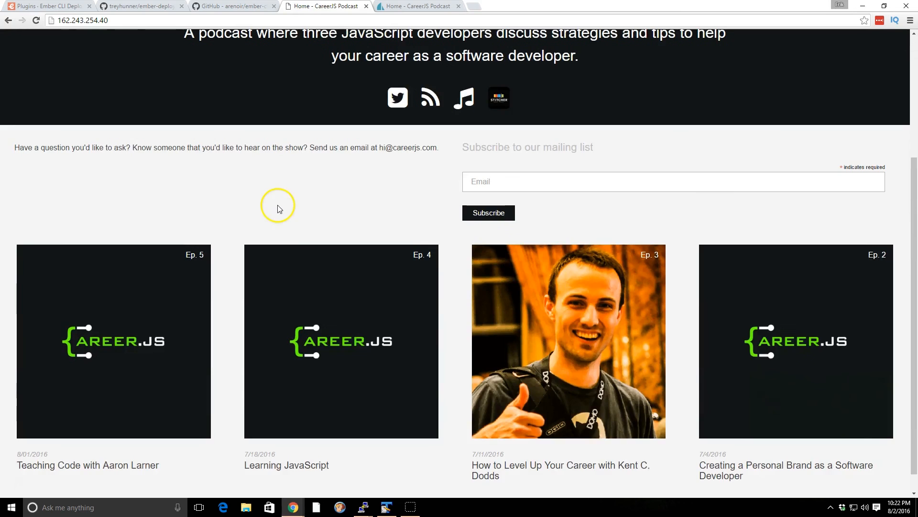
scroll("up", 3)
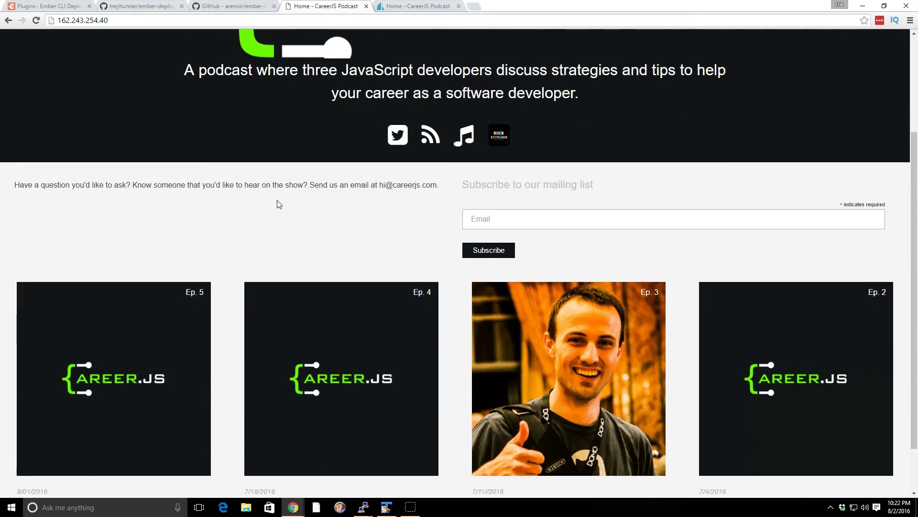
left_click(362, 507)
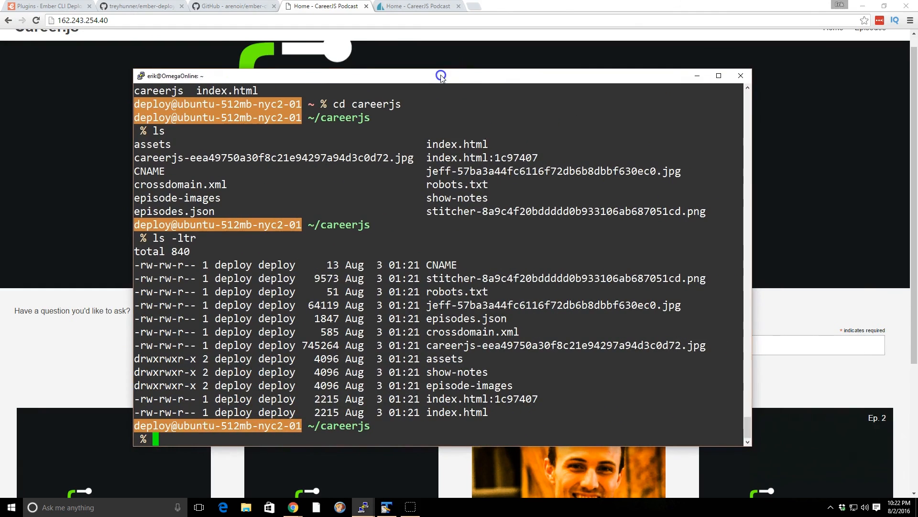
mouse_move(385, 363)
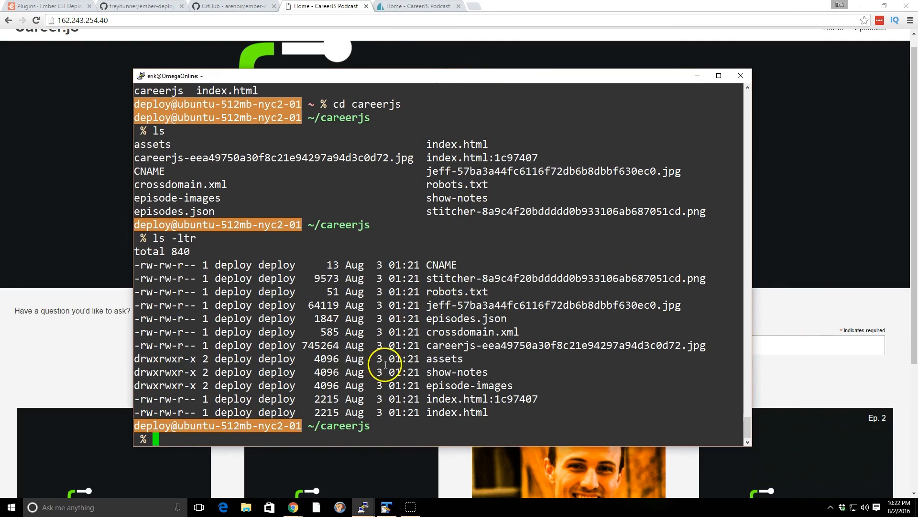
mouse_move(415, 264)
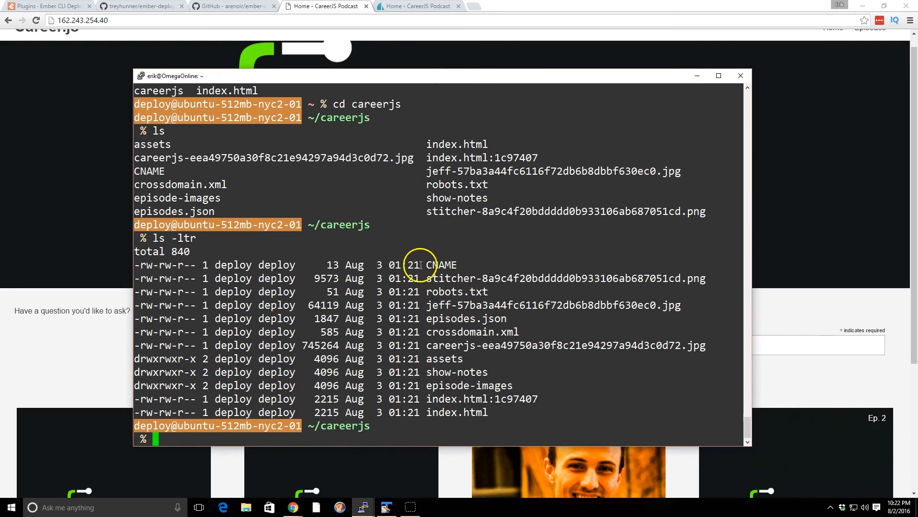
mouse_move(422, 312)
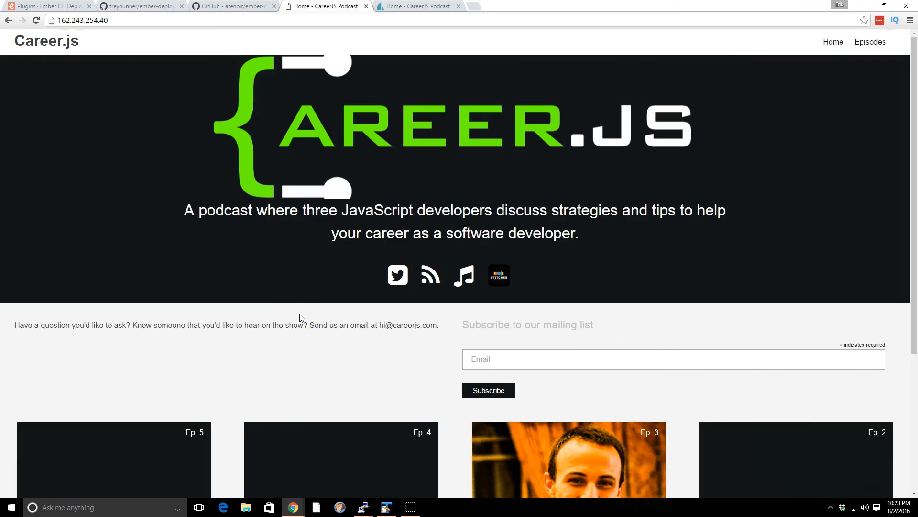
After reviewing the careerjs listing with index.html:1c97407, return to the Career.js home page
left_click(432, 171)
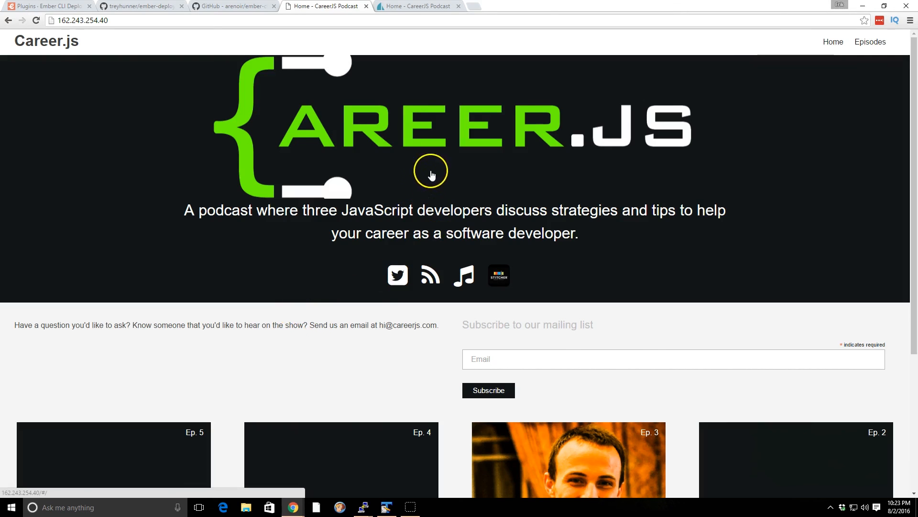